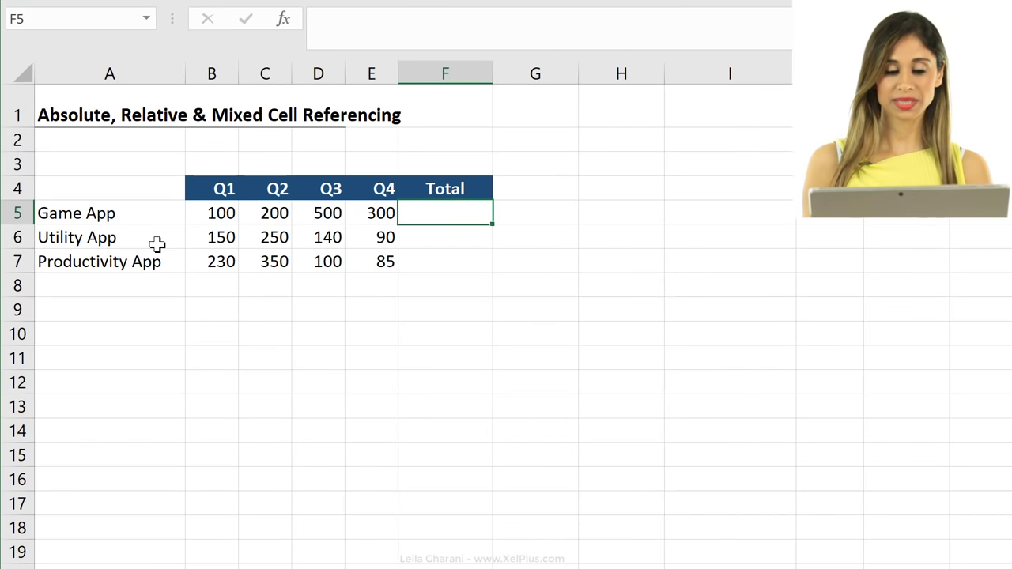
pyautogui.moveTo(321, 236)
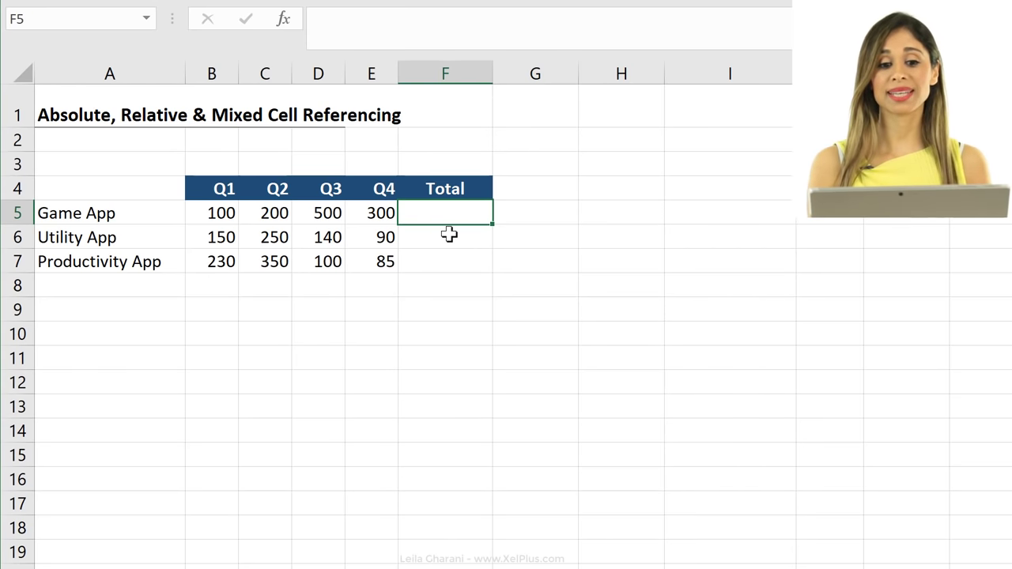
pyautogui.moveTo(445, 222)
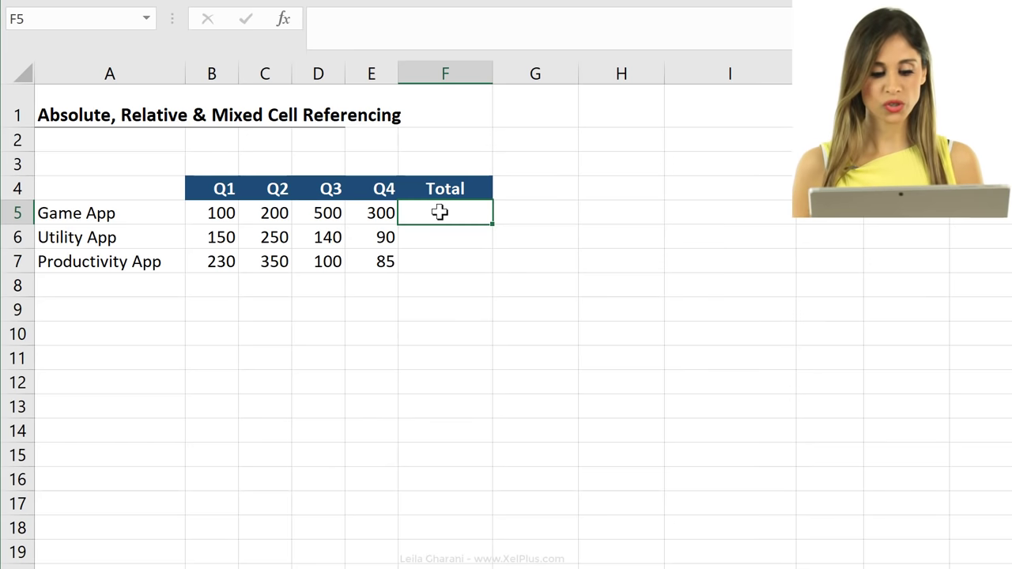
# Insert an AutoSum in F5 proposing =SUM(B5:E5) for Game App.
pyautogui.press('alt+=')
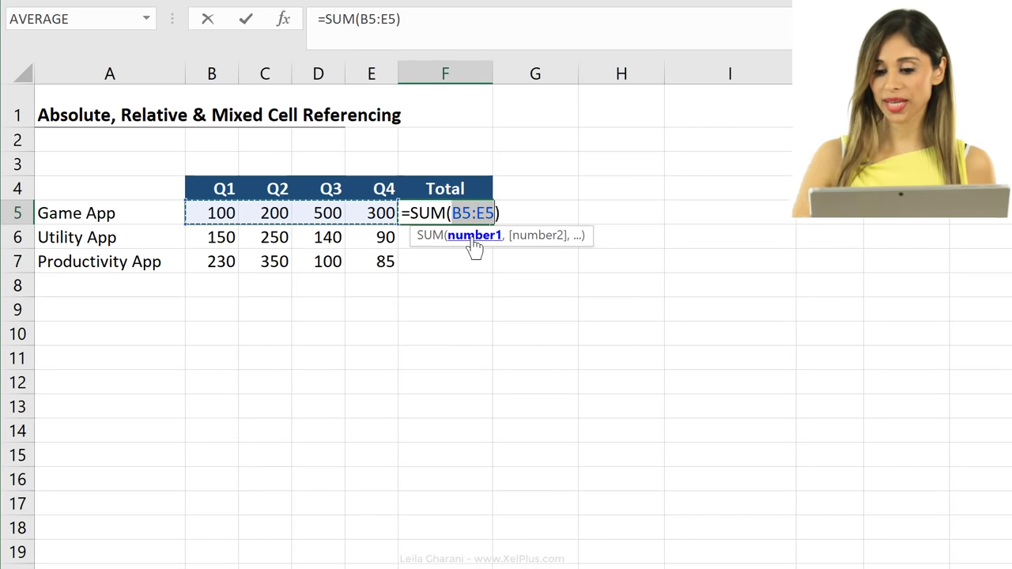
# Confirm the totals 1100, 630 and 765, then inspect Productivity App's total formula.
pyautogui.press('Enter')
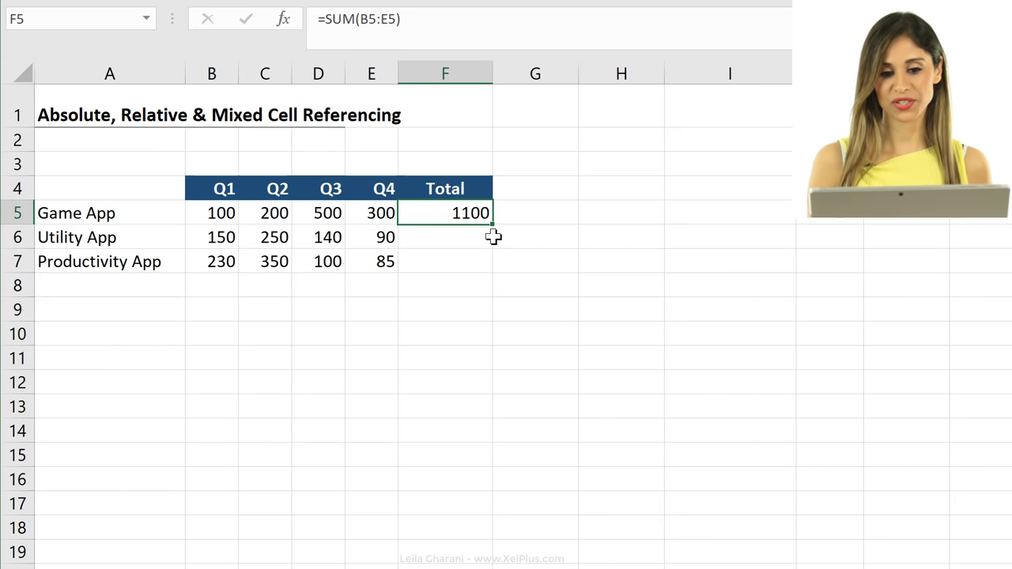
pyautogui.moveTo(497, 227)
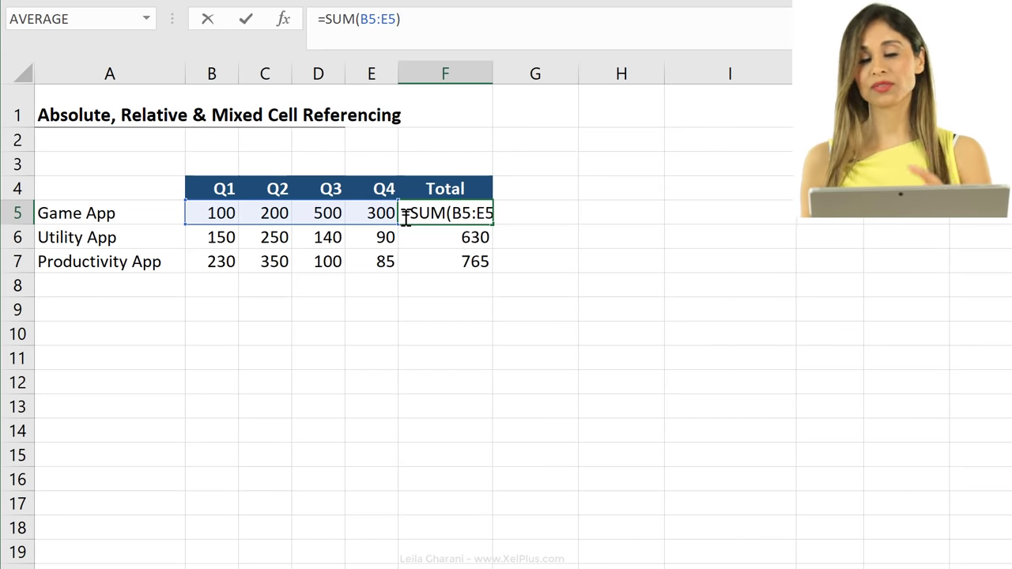
pyautogui.press('enter')
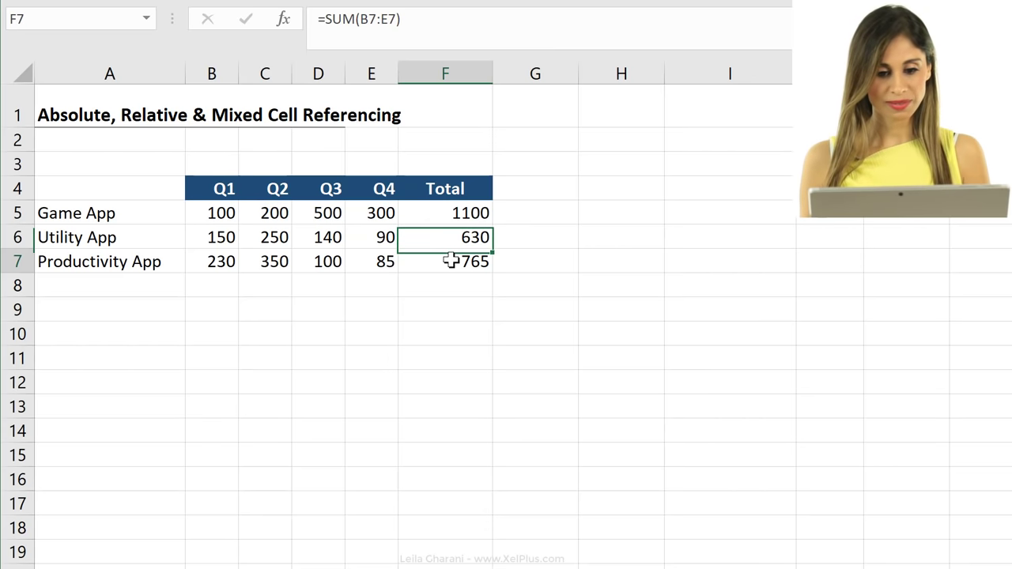
pyautogui.doubleClick(445, 261)
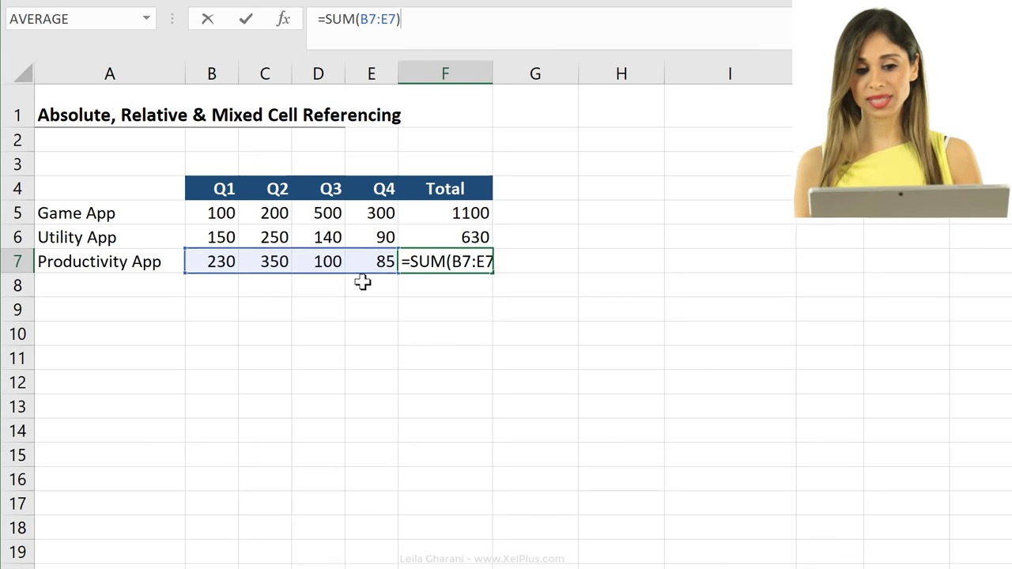
pyautogui.moveTo(370, 275)
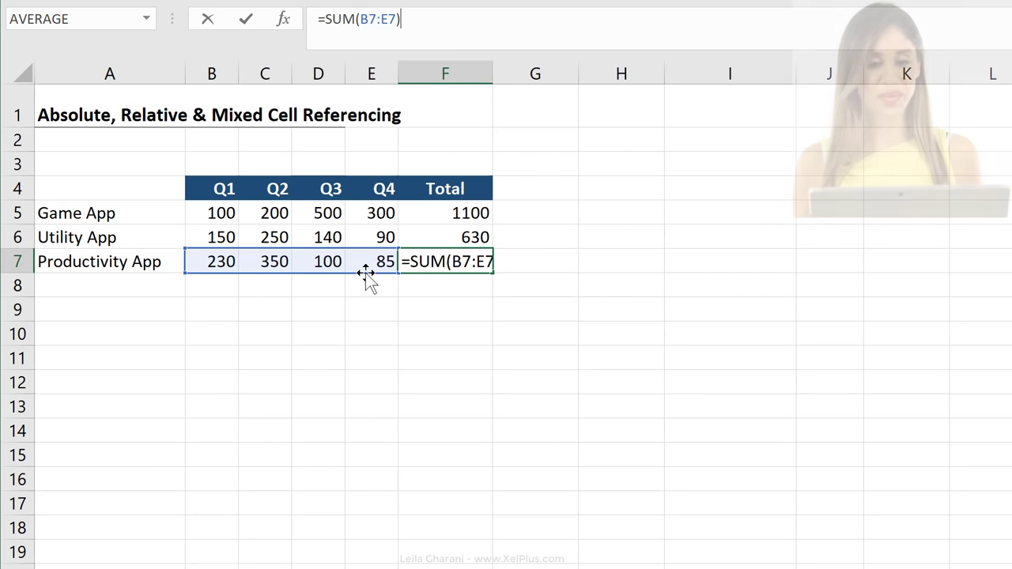
# AutoSum F5:F7 in F8 to give a grand total of 2495.
pyautogui.press('Enter')
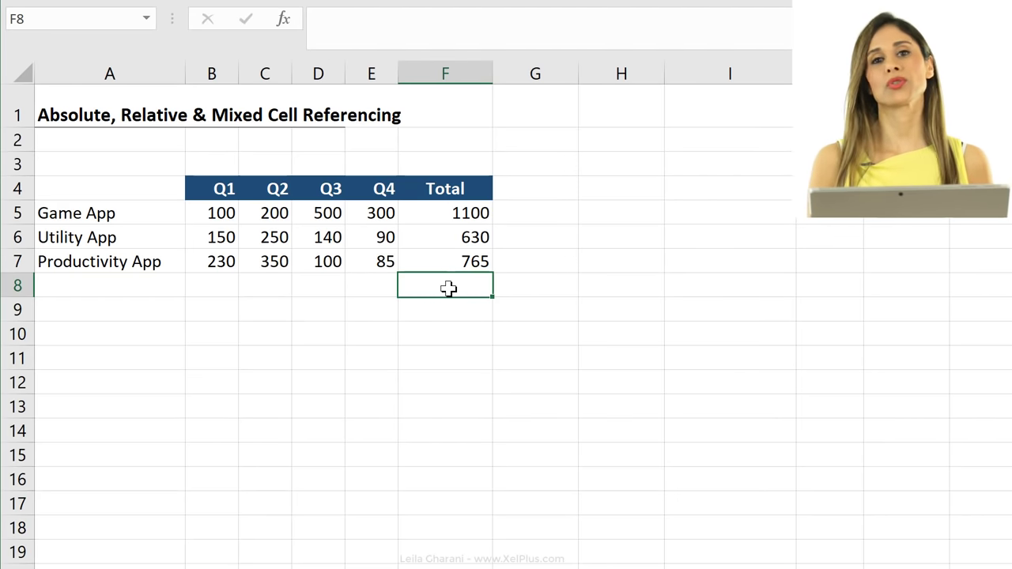
pyautogui.moveTo(448, 300)
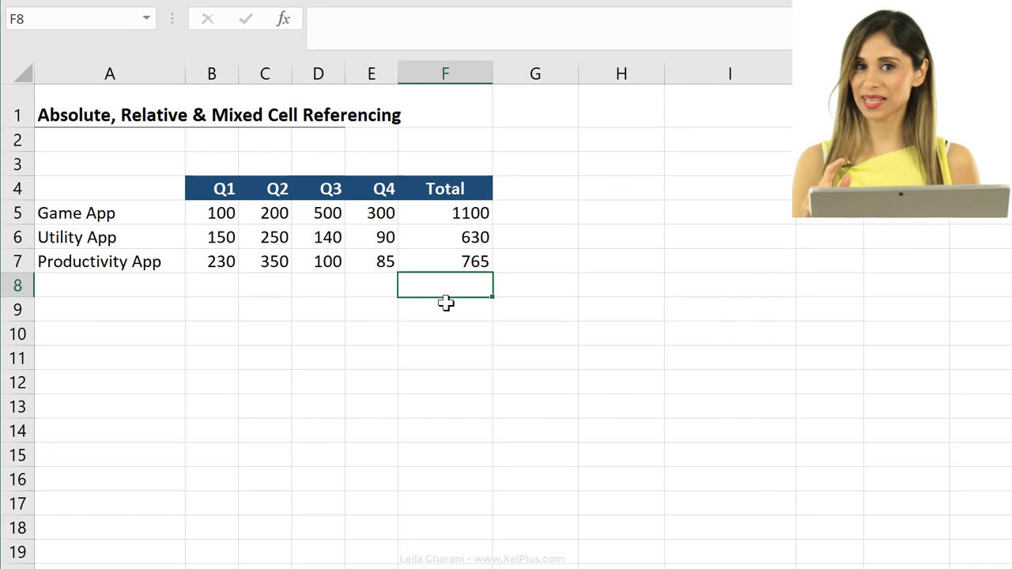
pyautogui.press('Alt+=')
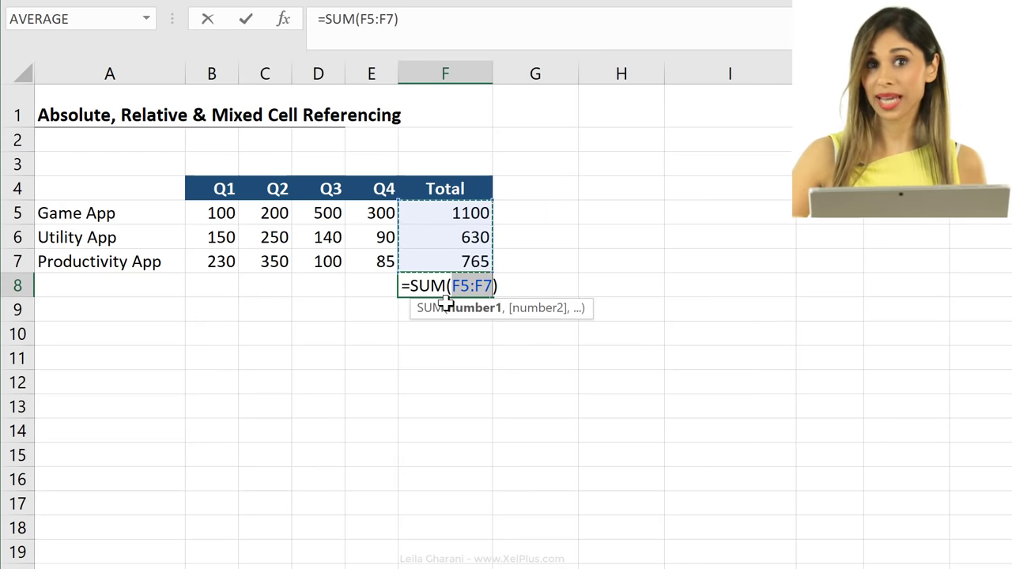
pyautogui.press('Enter')
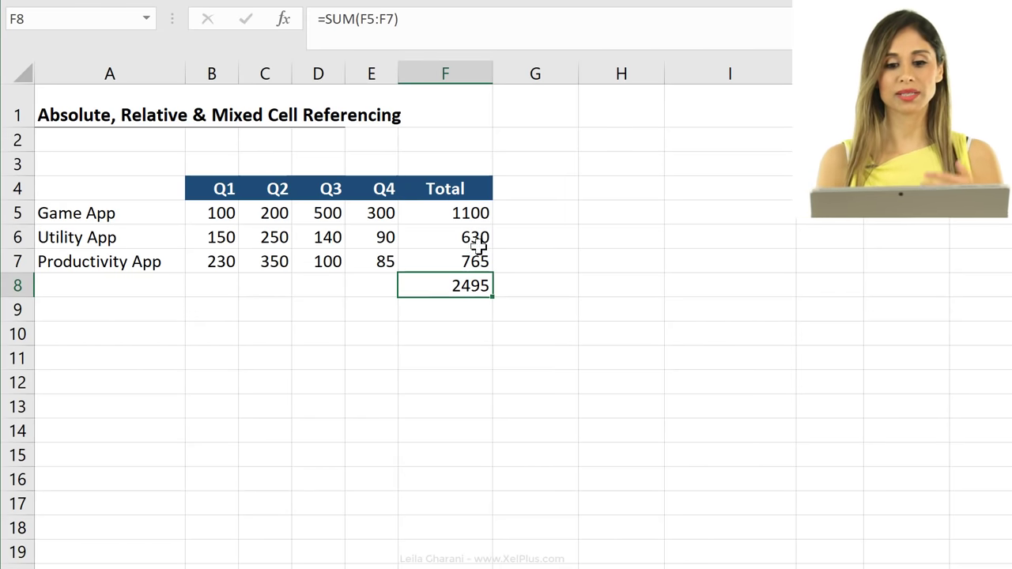
pyautogui.moveTo(523, 211)
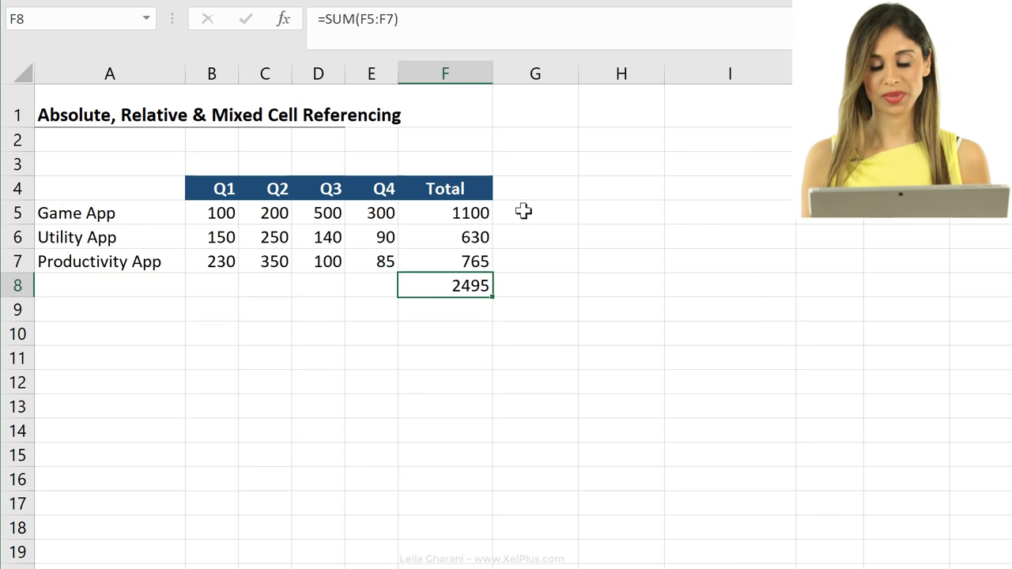
# Enter =F5/F8 in G5 (44%), fill down, and inspect G6's #DIV/0! formula.
pyautogui.click(535, 213)
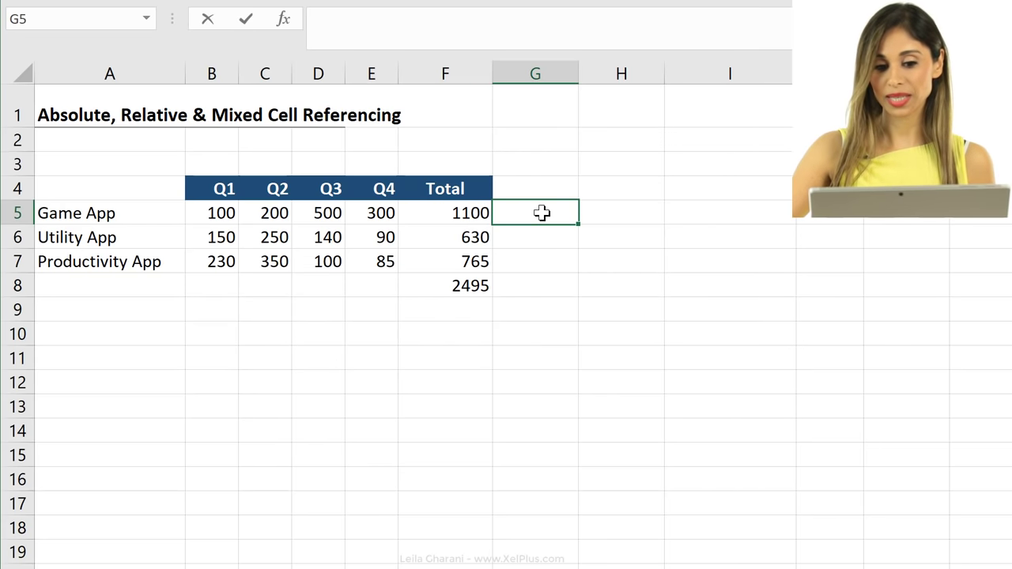
pyautogui.write('=F5/')
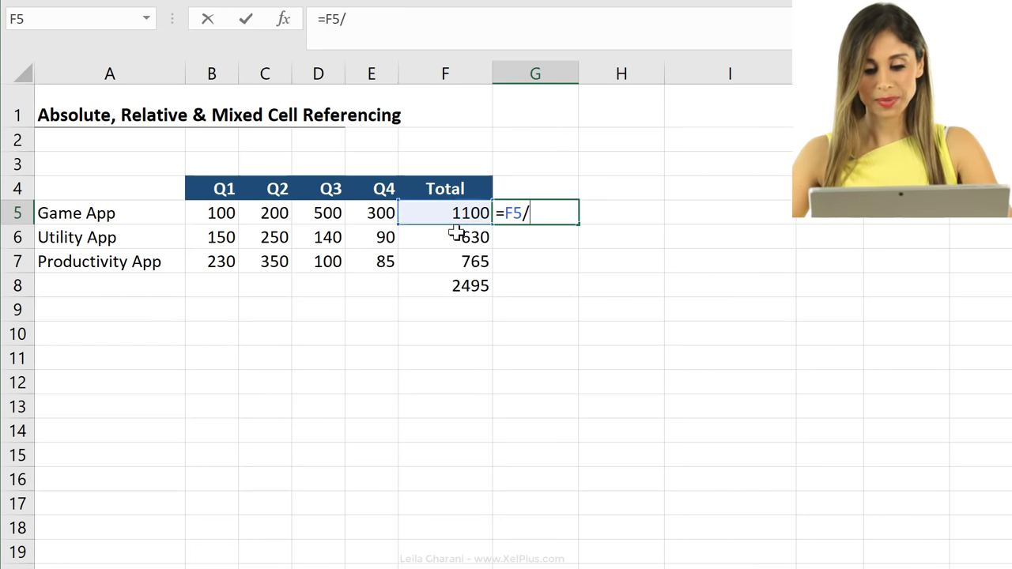
pyautogui.click(444, 286)
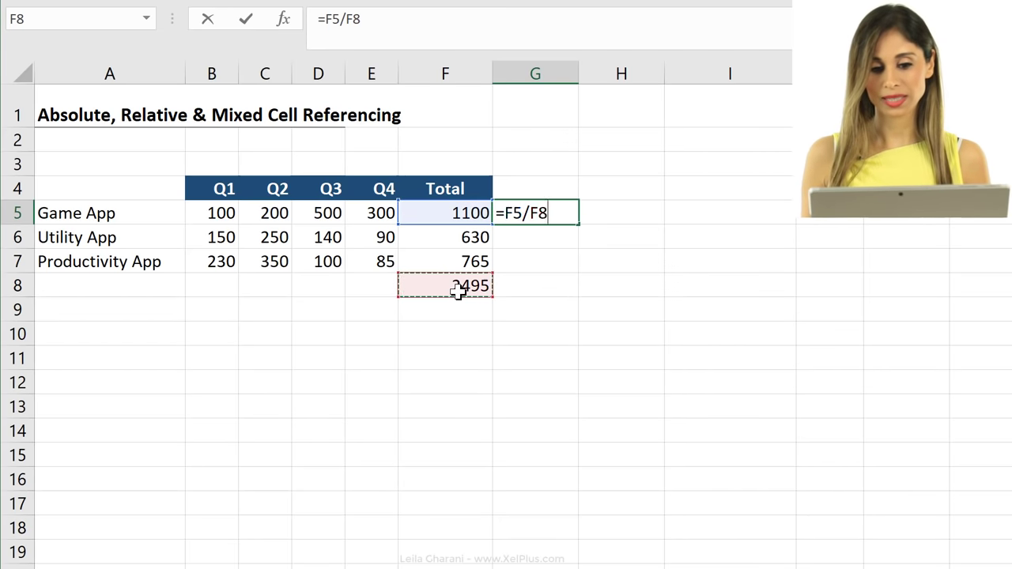
pyautogui.press('Enter')
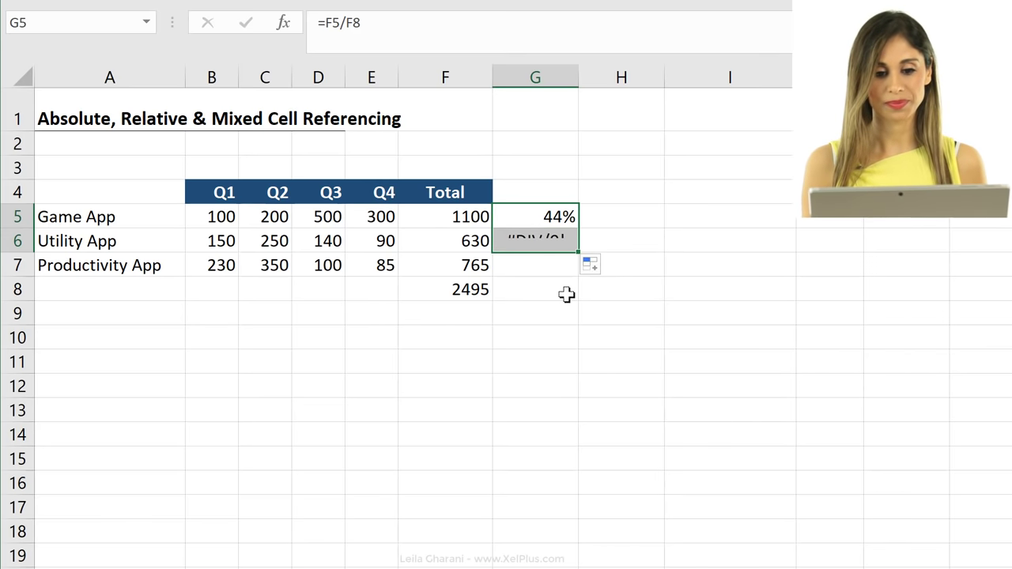
pyautogui.click(535, 241)
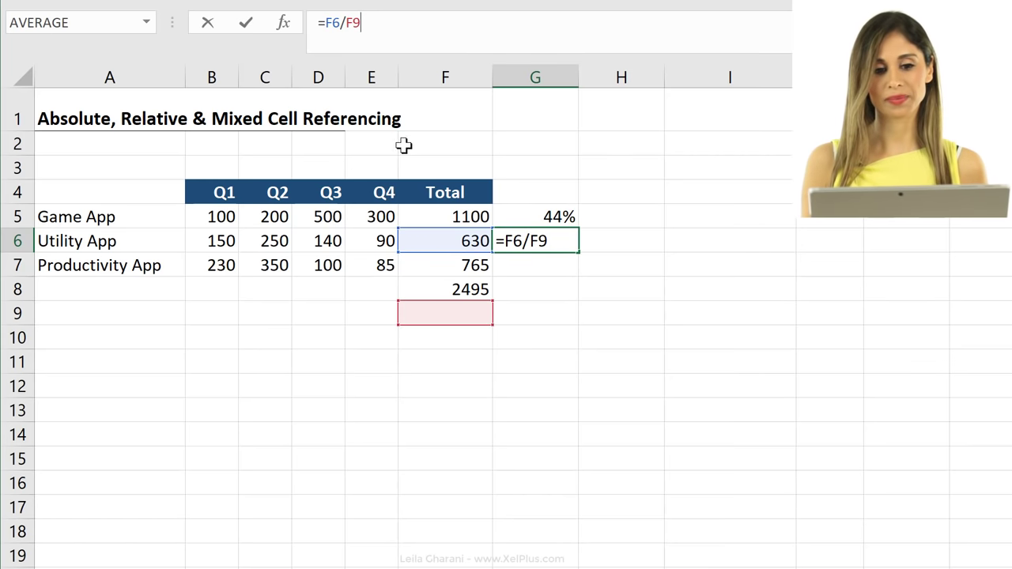
pyautogui.moveTo(492, 313)
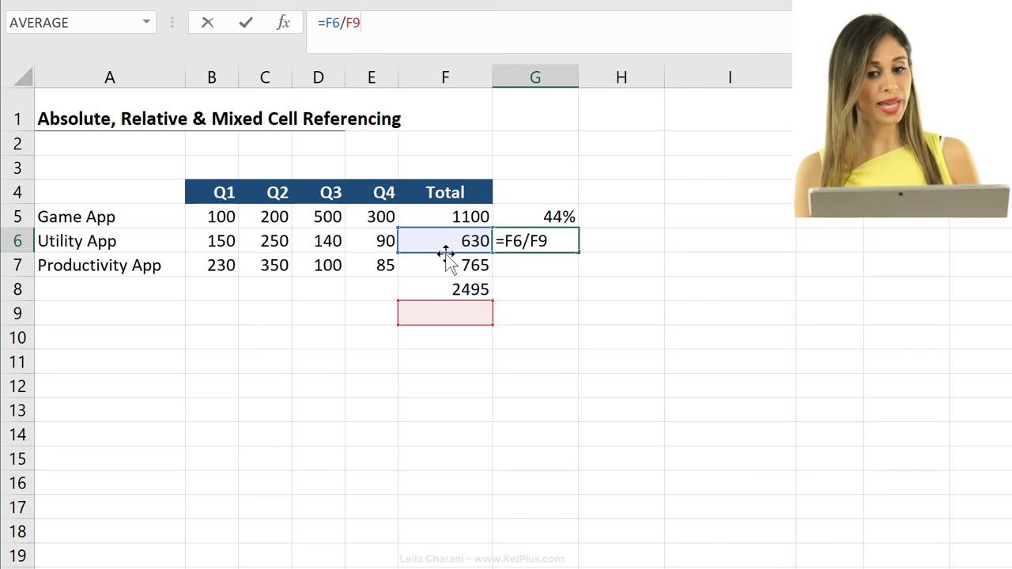
pyautogui.moveTo(559, 241)
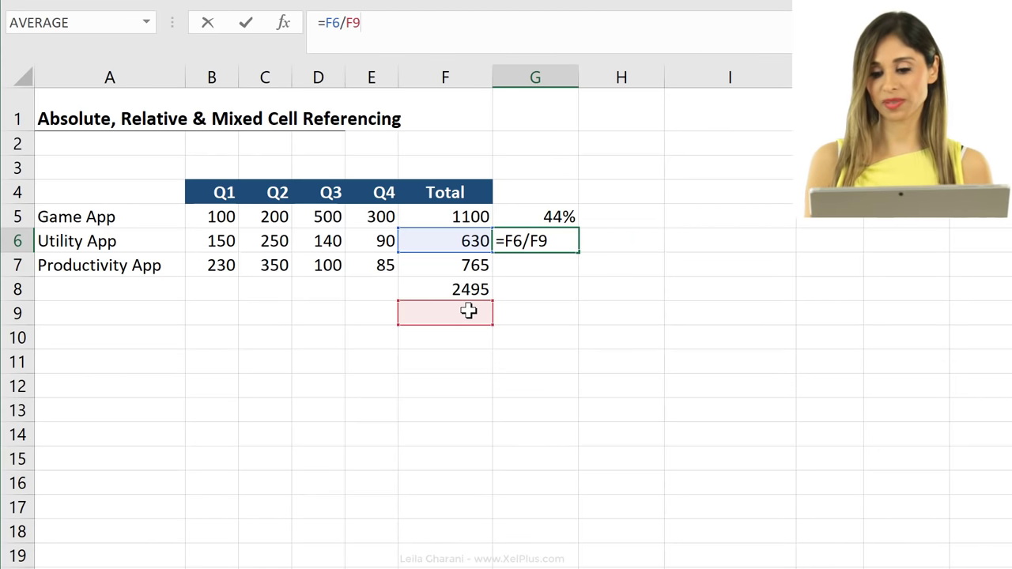
pyautogui.press('Enter')
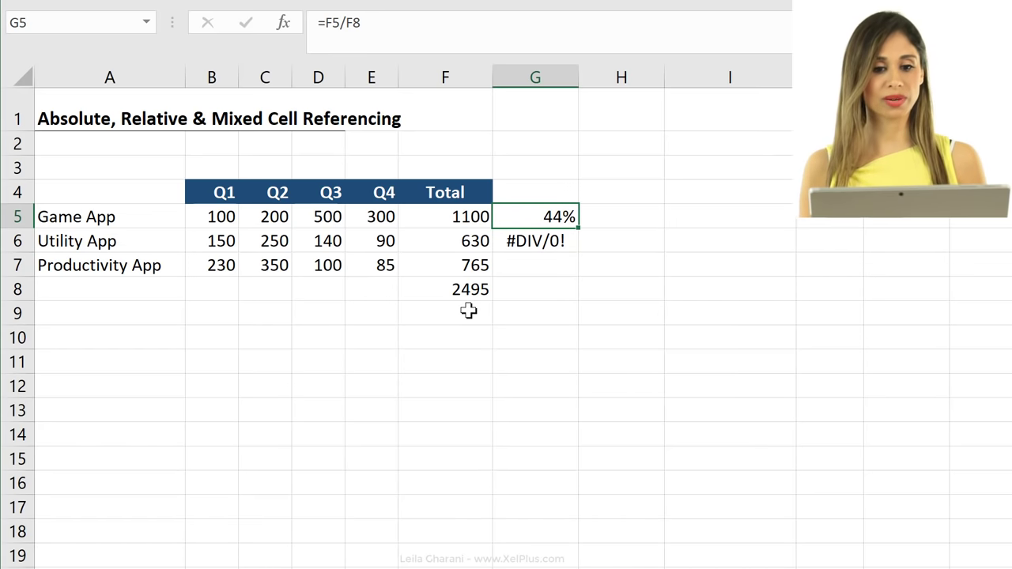
# Edit G5's formula so F8 becomes the absolute reference $F$8.
pyautogui.doubleClick(535, 216)
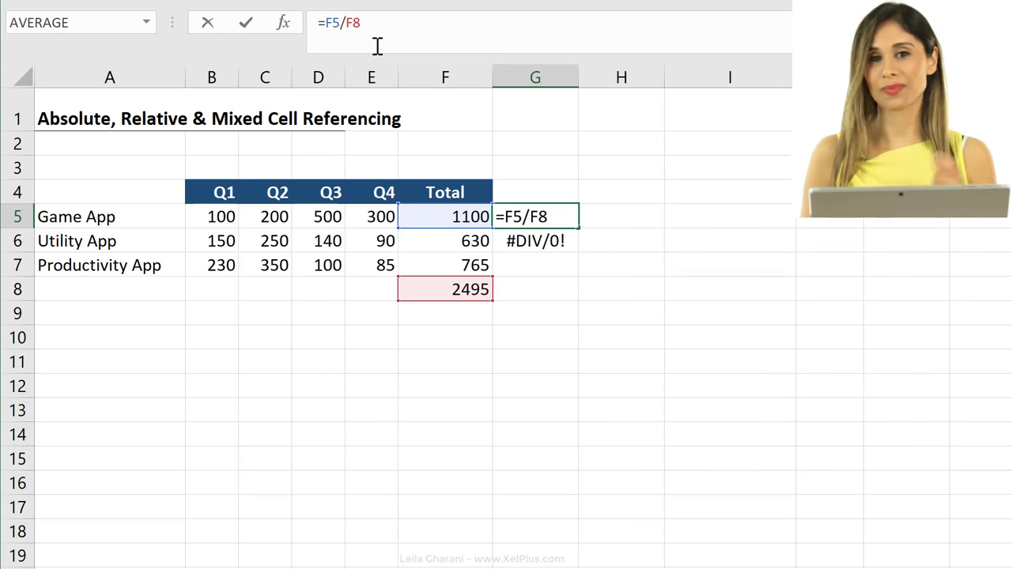
pyautogui.press('f4')
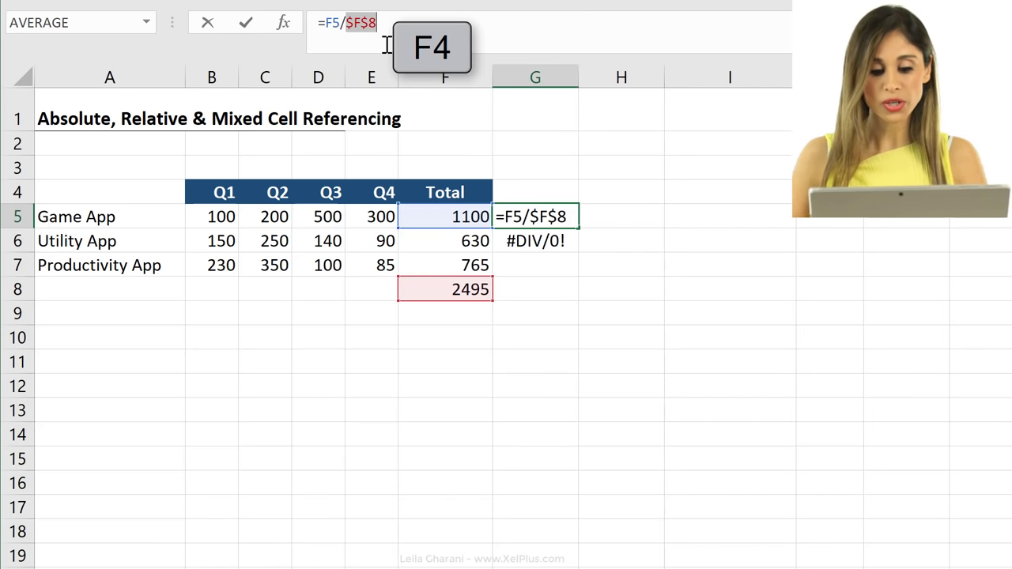
pyautogui.press('F4')
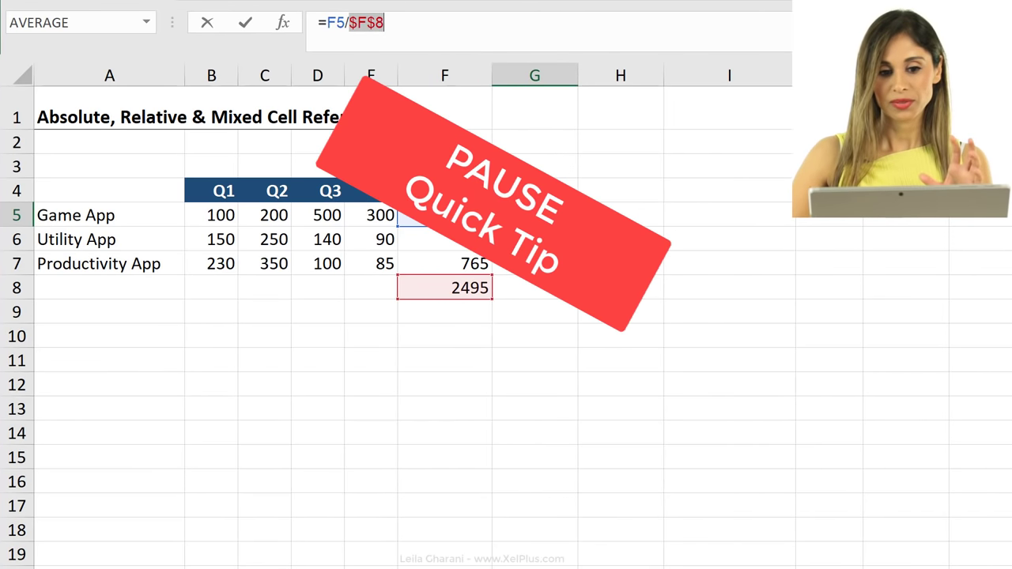
pyautogui.press('F4')
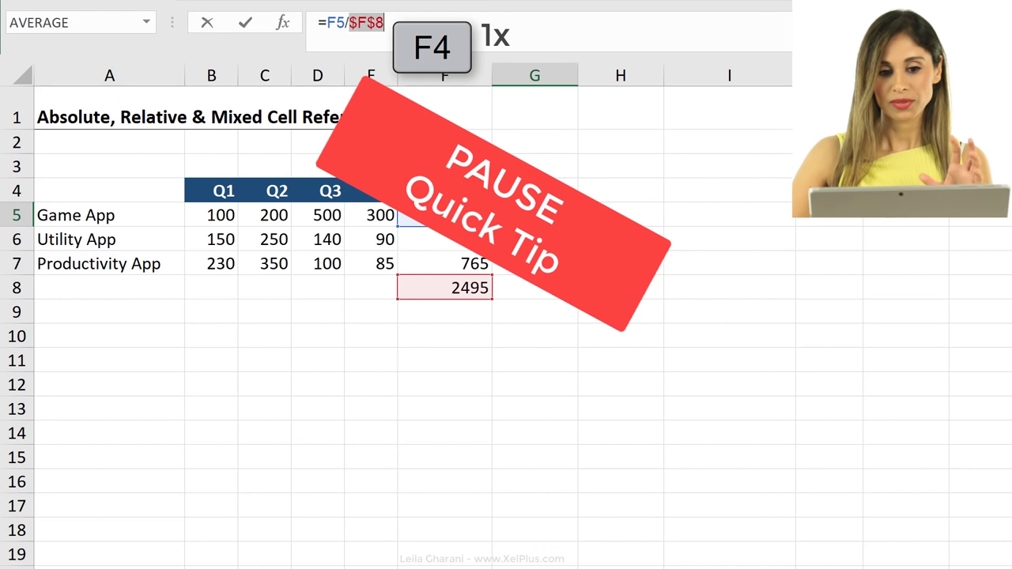
pyautogui.press('f4')
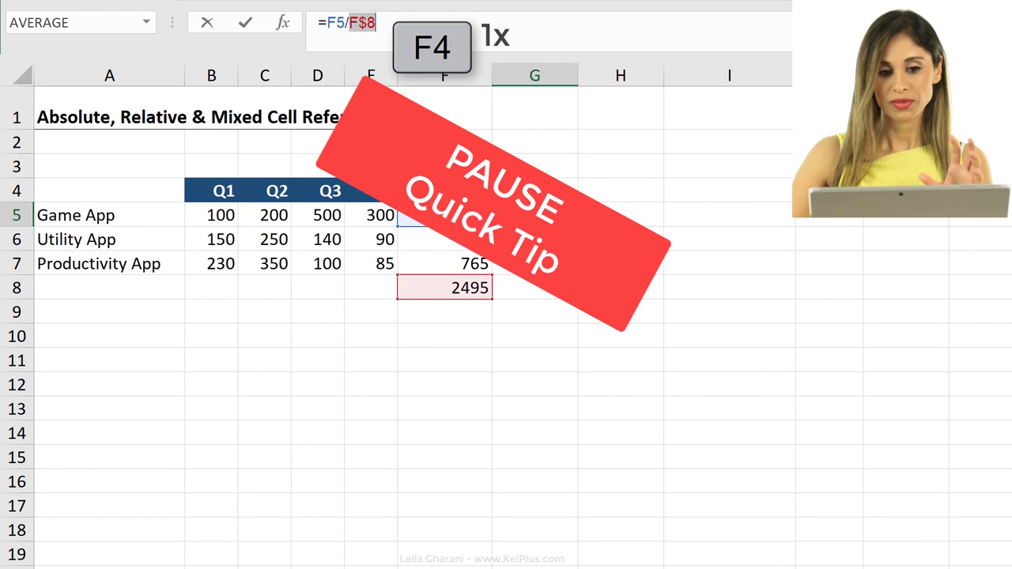
pyautogui.press('f4')
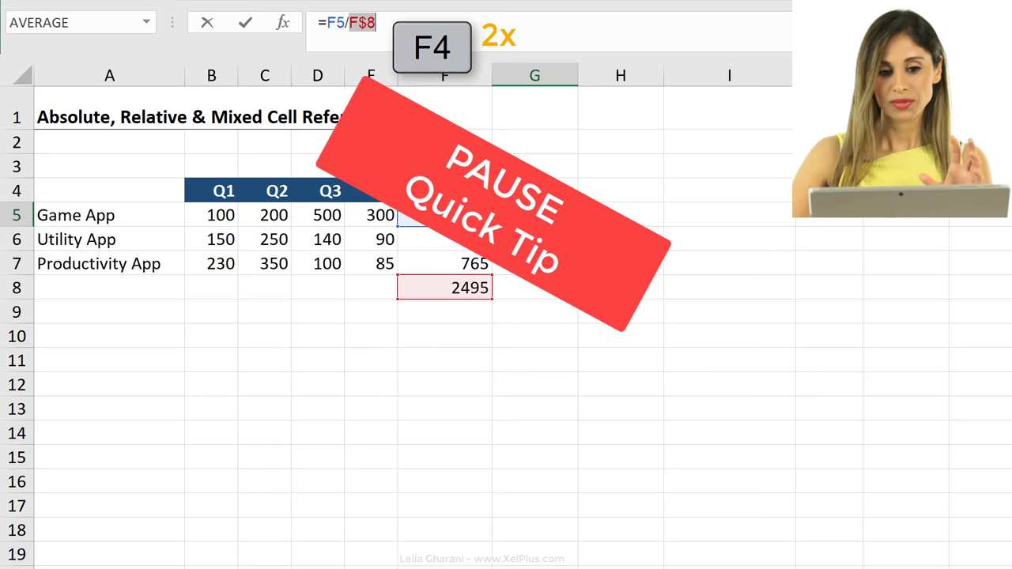
pyautogui.press('f4')
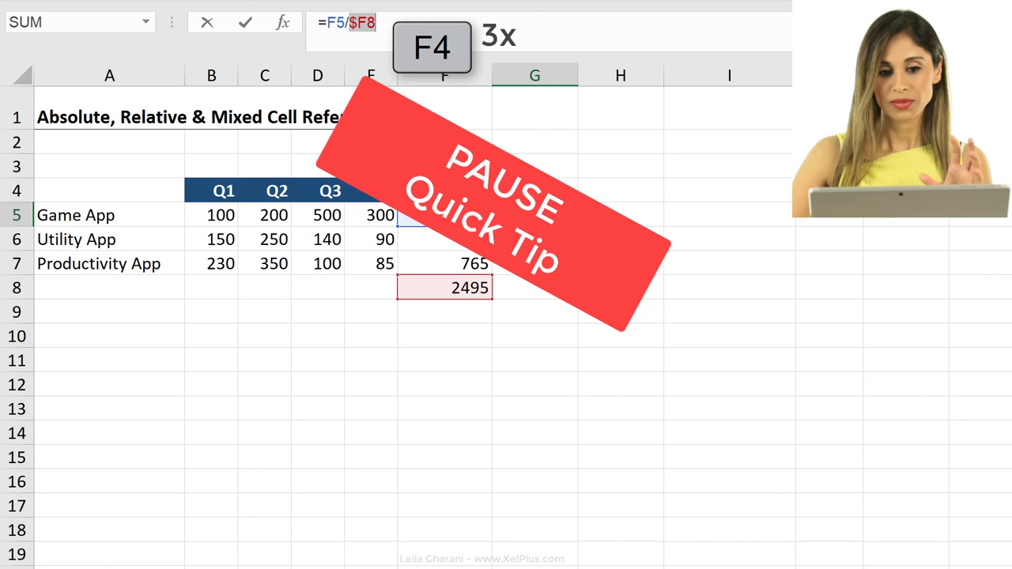
pyautogui.press('f4')
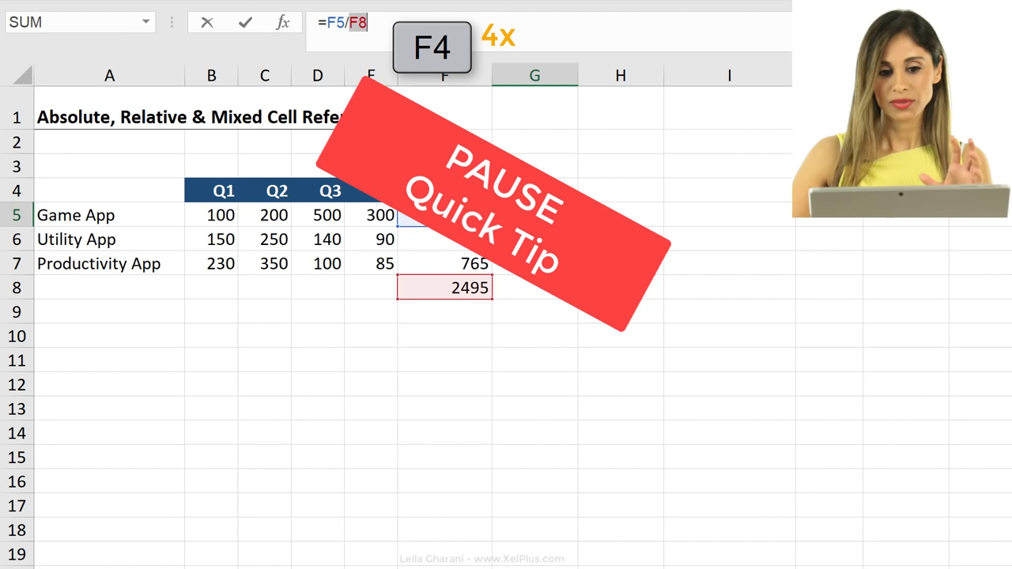
pyautogui.press('F4')
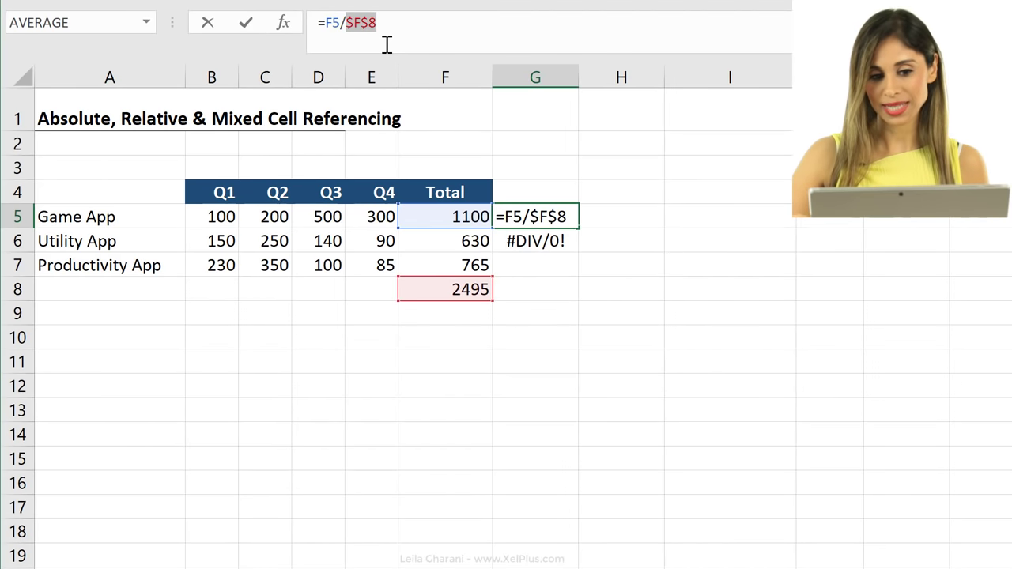
pyautogui.press('Enter')
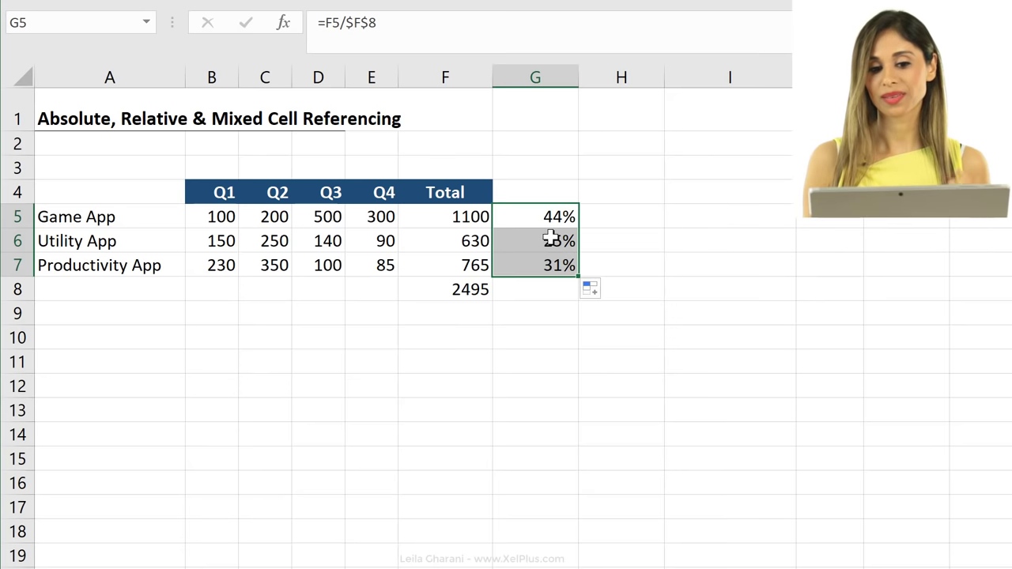
pyautogui.click(535, 240)
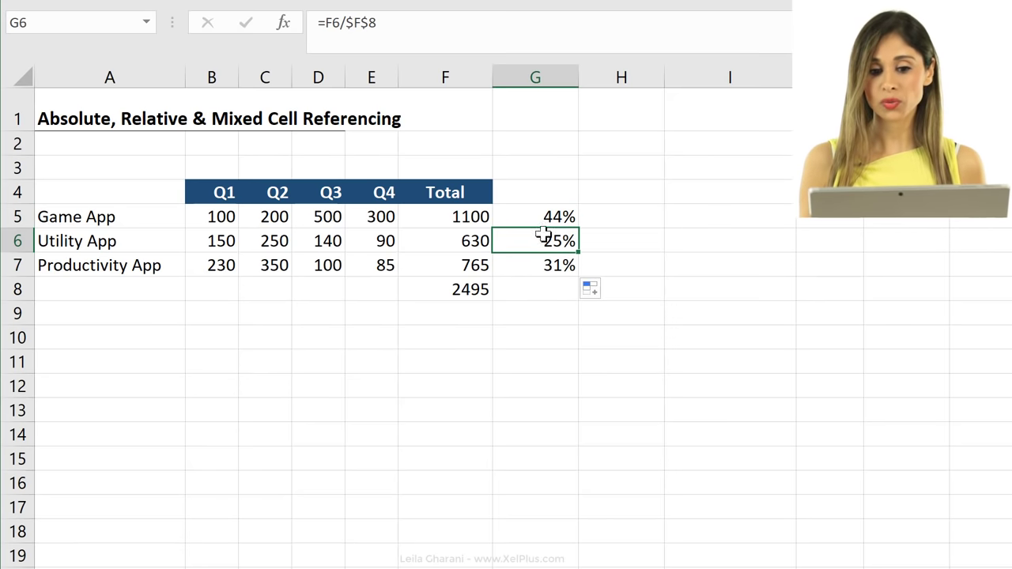
pyautogui.doubleClick(559, 241)
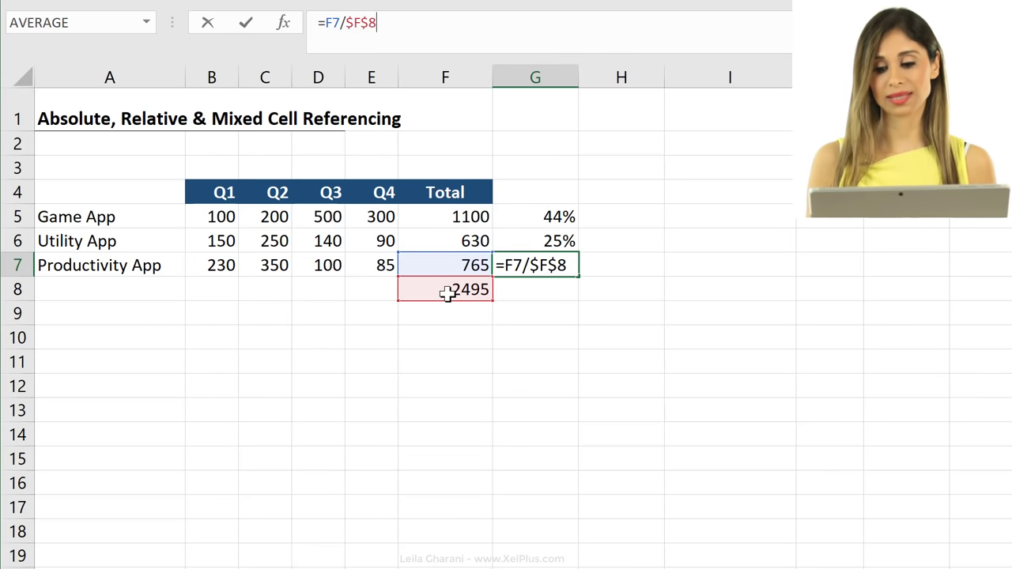
pyautogui.press('Enter')
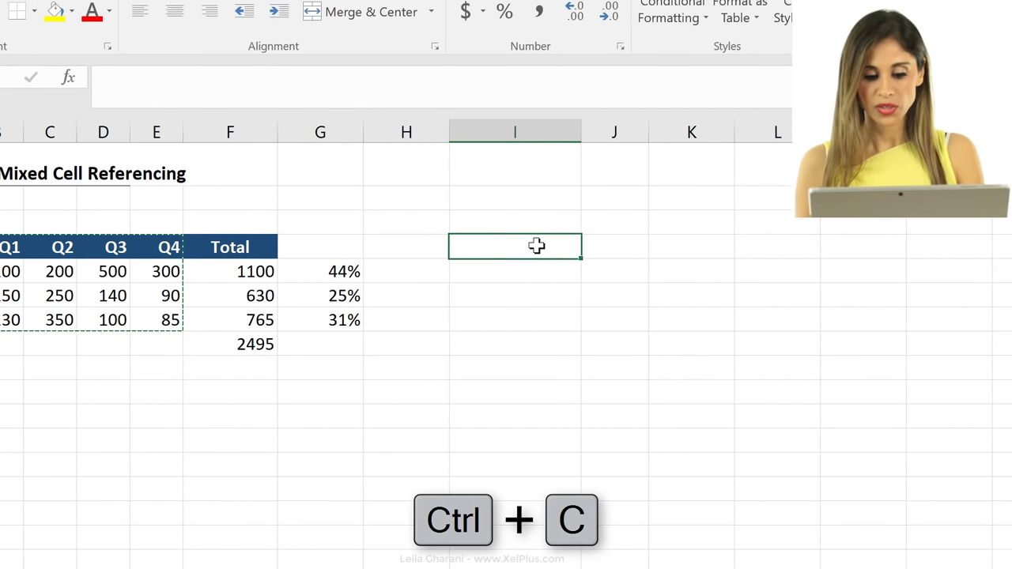
# Paste the quarter table at I4, clear its values, and select J5.
pyautogui.press('ctrl+v')
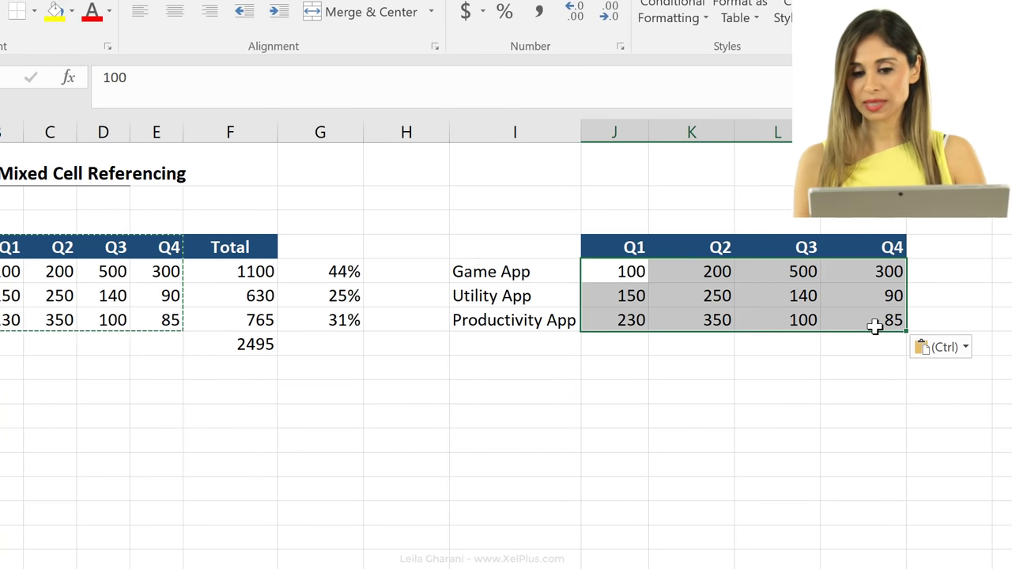
pyautogui.press('Delete')
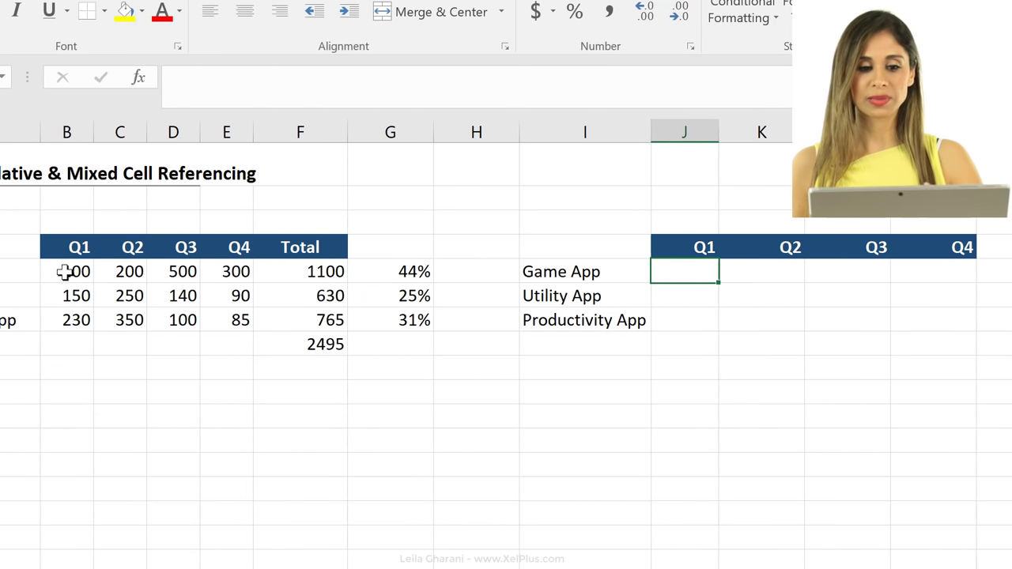
pyautogui.click(78, 271)
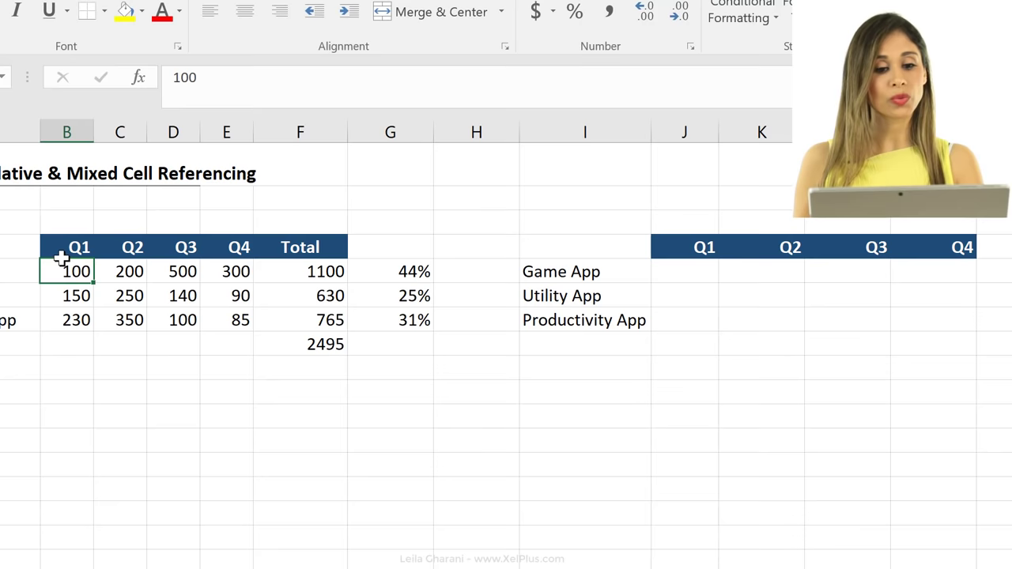
pyautogui.click(324, 271)
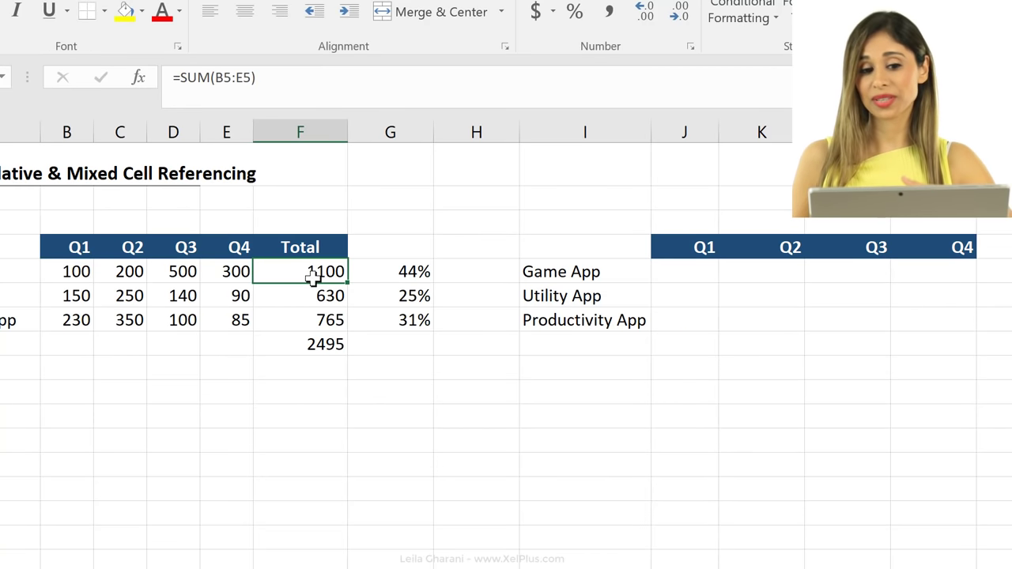
pyautogui.moveTo(660, 272)
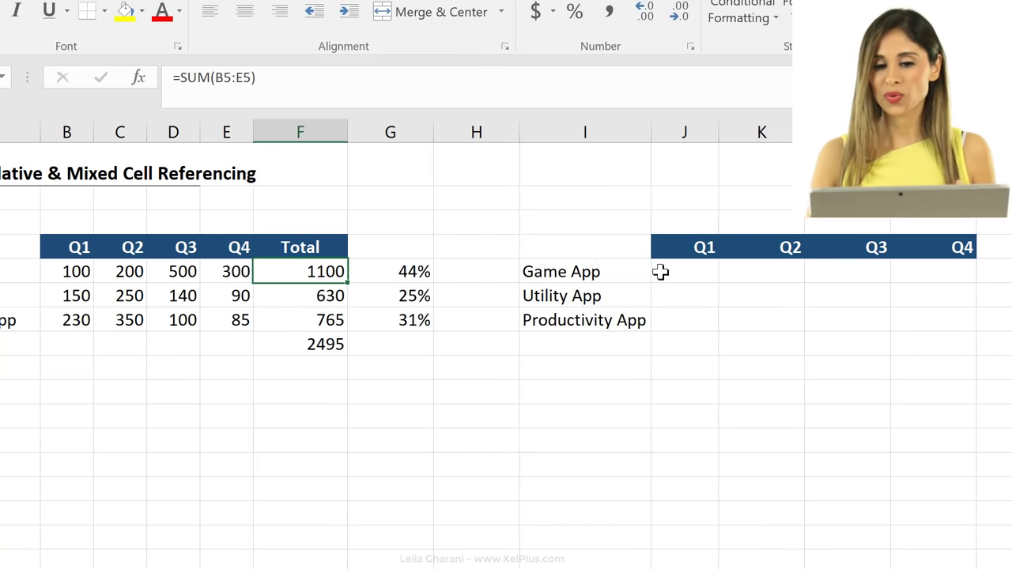
pyautogui.click(684, 271)
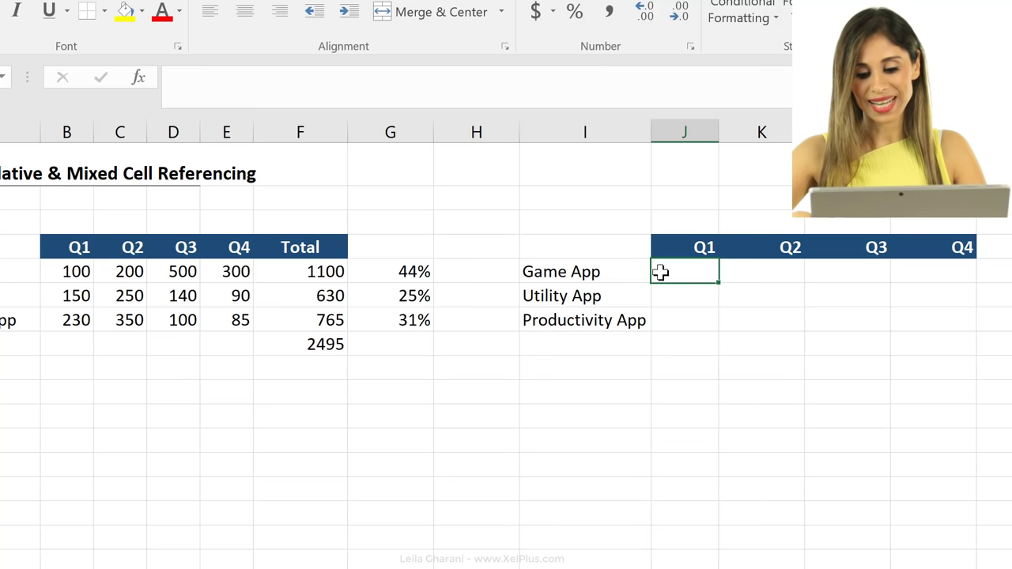
# Type =B5/F5 in J5 for a 9% Q1 share, then return to it.
pyautogui.write('=B5')
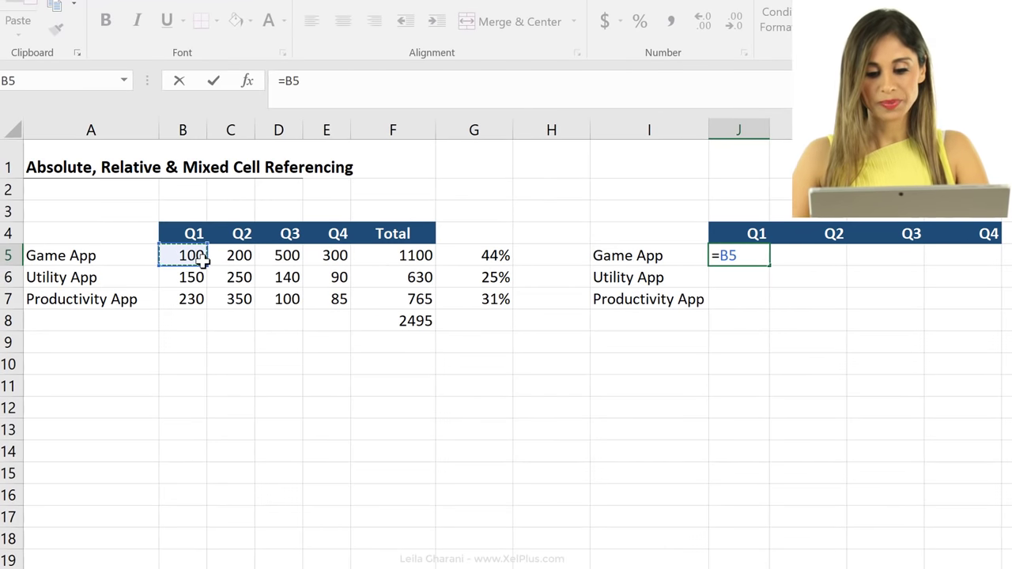
pyautogui.write('/')
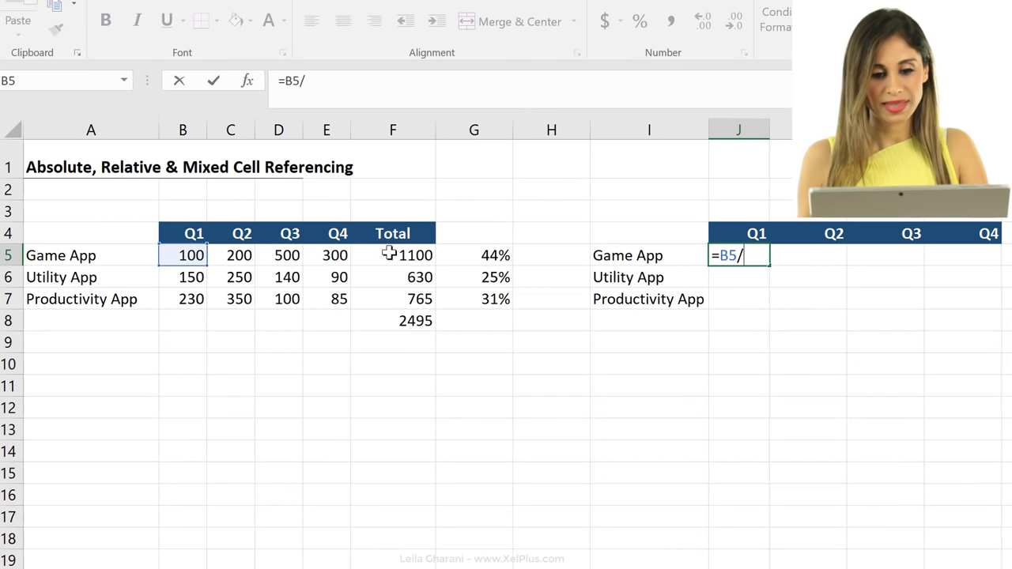
pyautogui.click(393, 255)
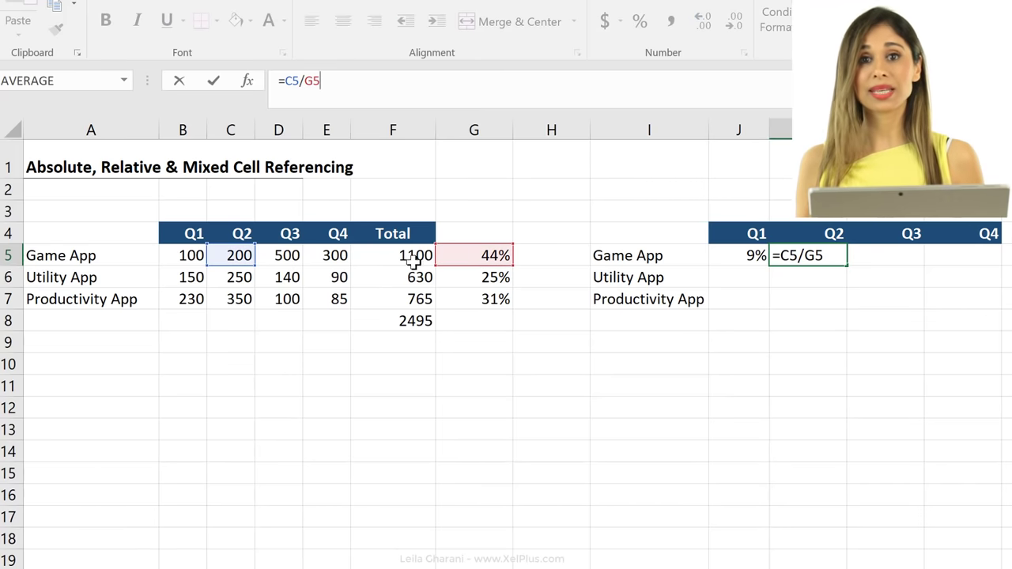
pyautogui.moveTo(469, 315)
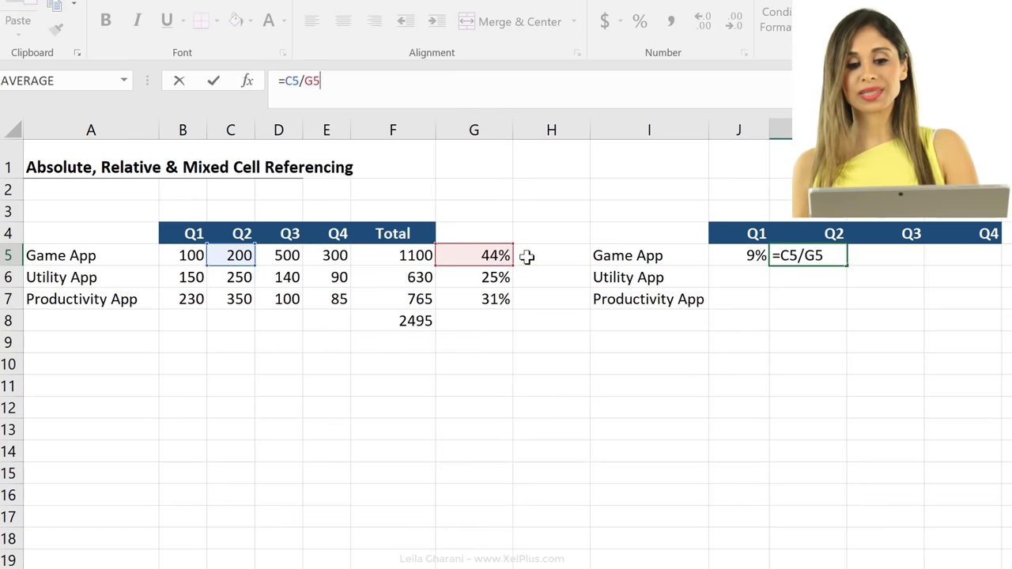
pyautogui.moveTo(564, 211)
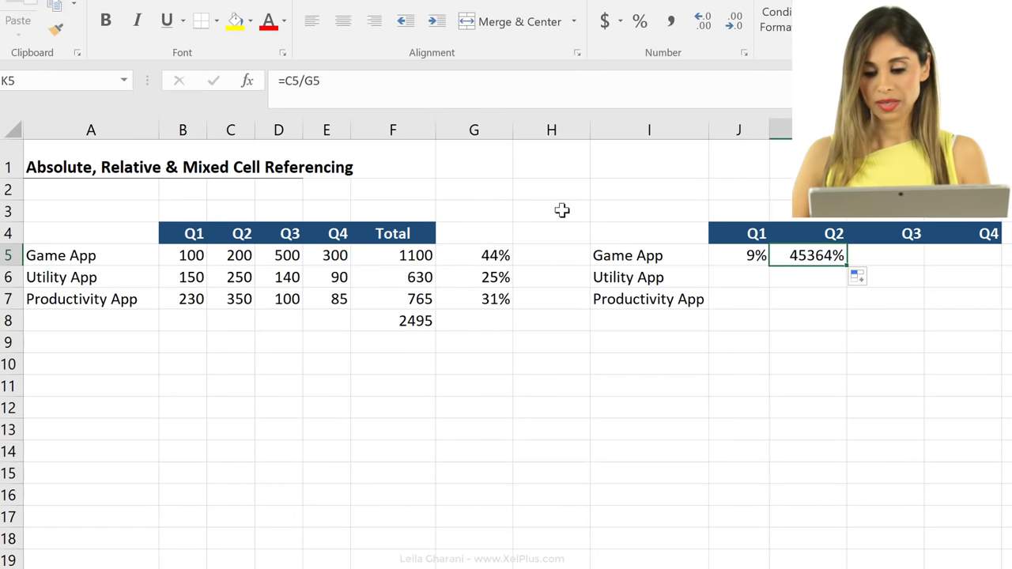
pyautogui.click(737, 254)
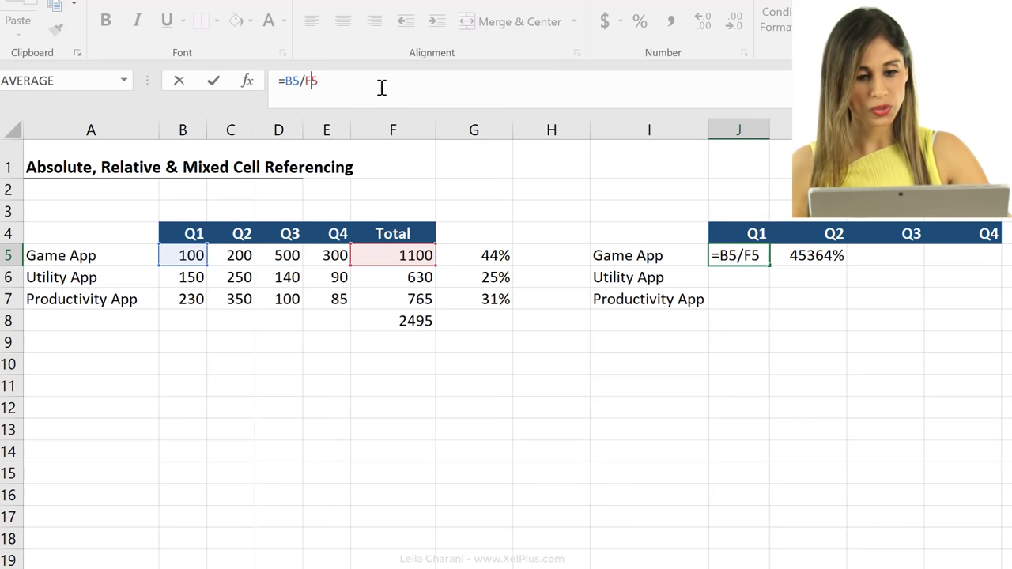
pyautogui.moveTo(458, 104)
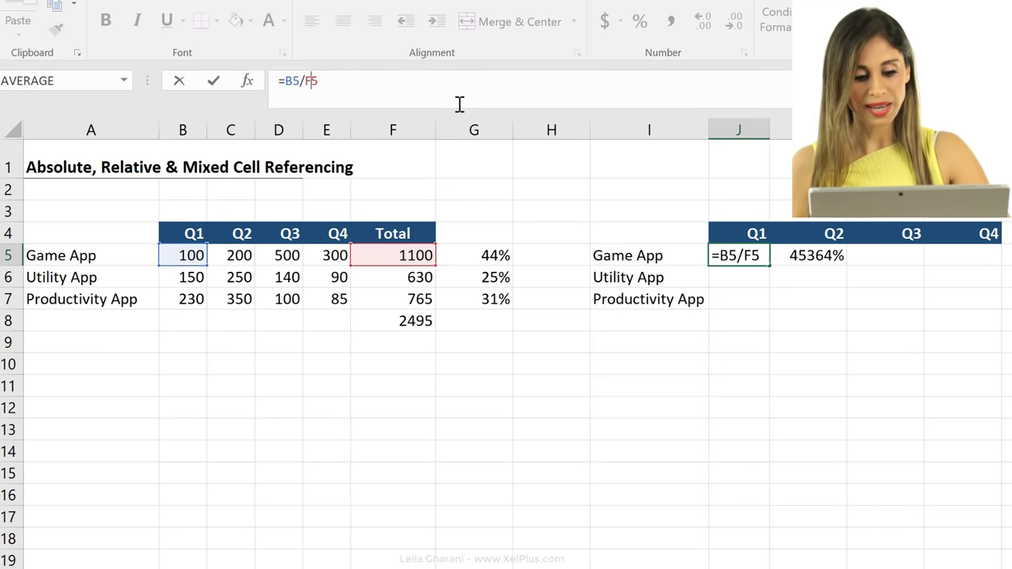
# Lock the divisor as $F$5 and check the Q4 share formula reading 27%.
pyautogui.press('F4')
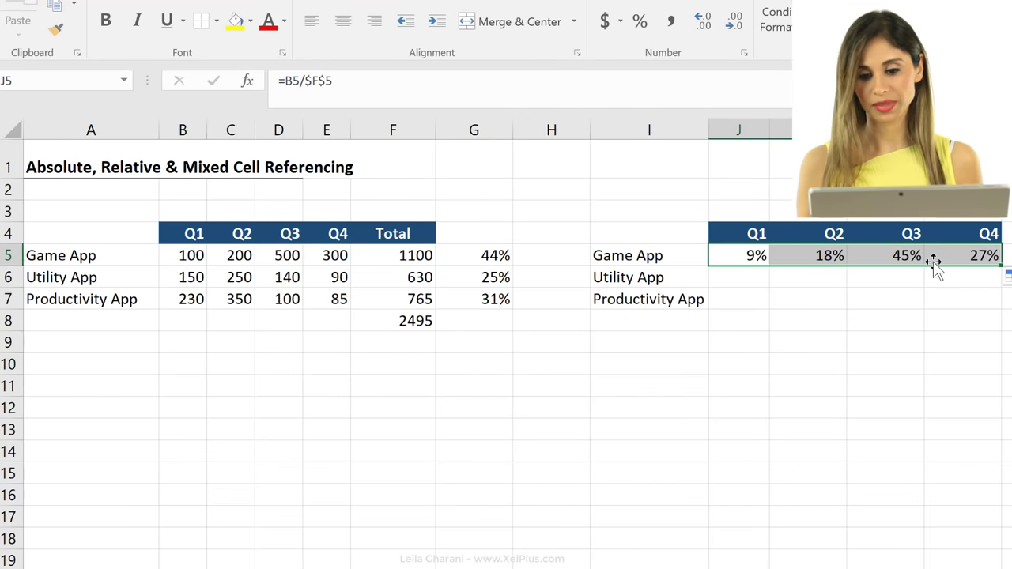
pyautogui.click(961, 254)
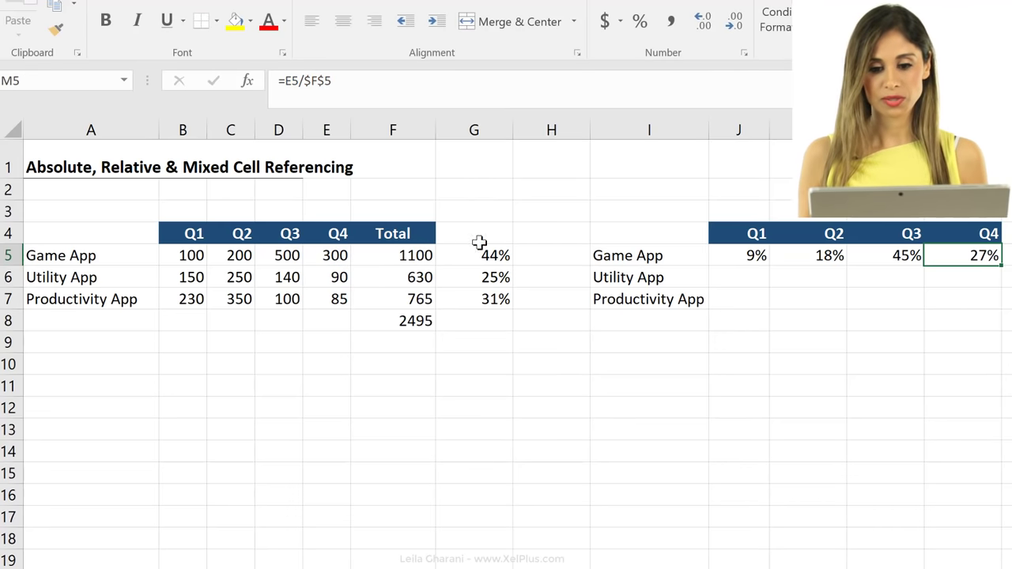
# Fill J5:M5 down to row 7 and check the K7 and M6 formulas.
pyautogui.click(756, 255)
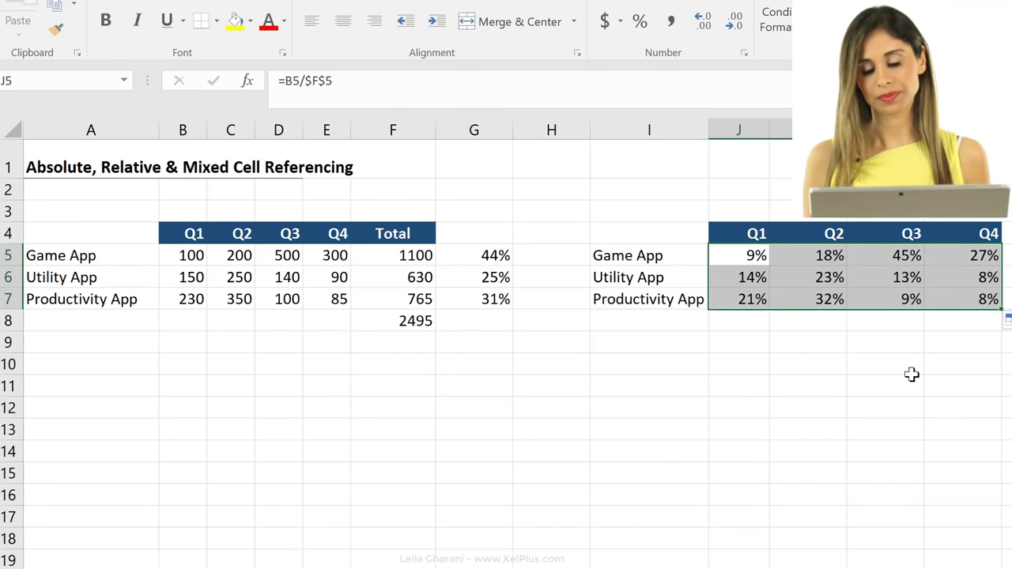
pyautogui.click(828, 298)
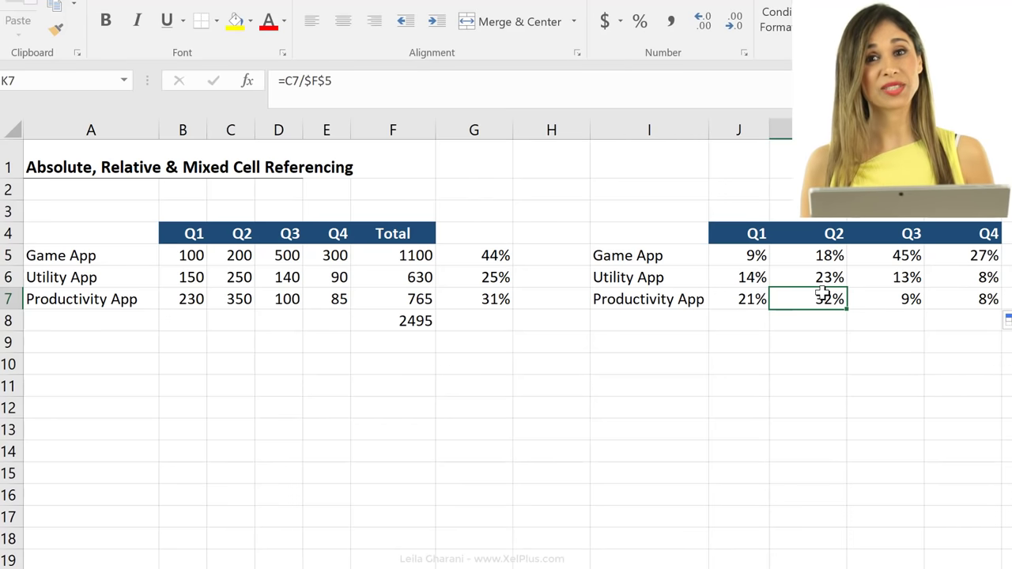
pyautogui.click(738, 277)
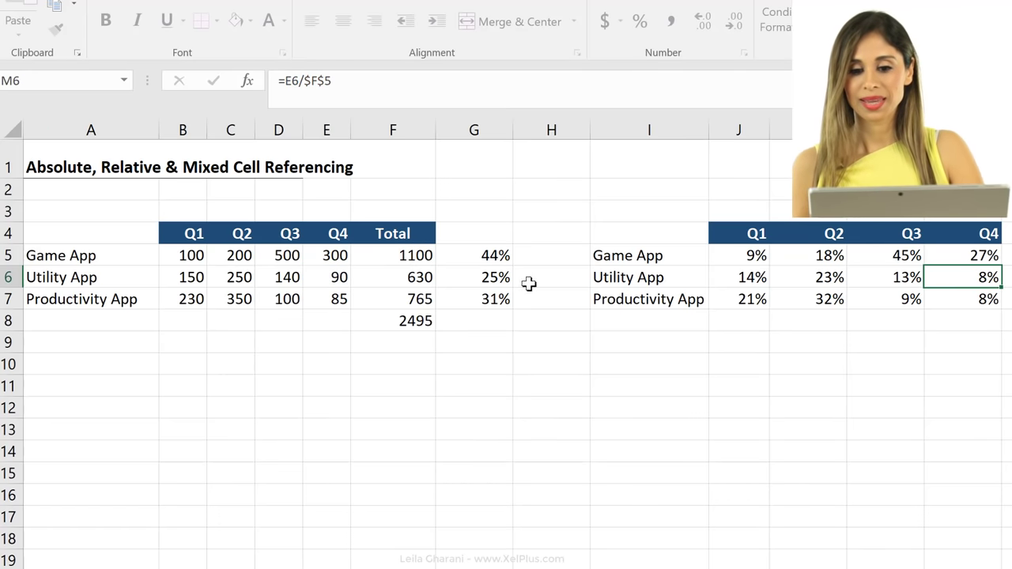
pyautogui.click(756, 255)
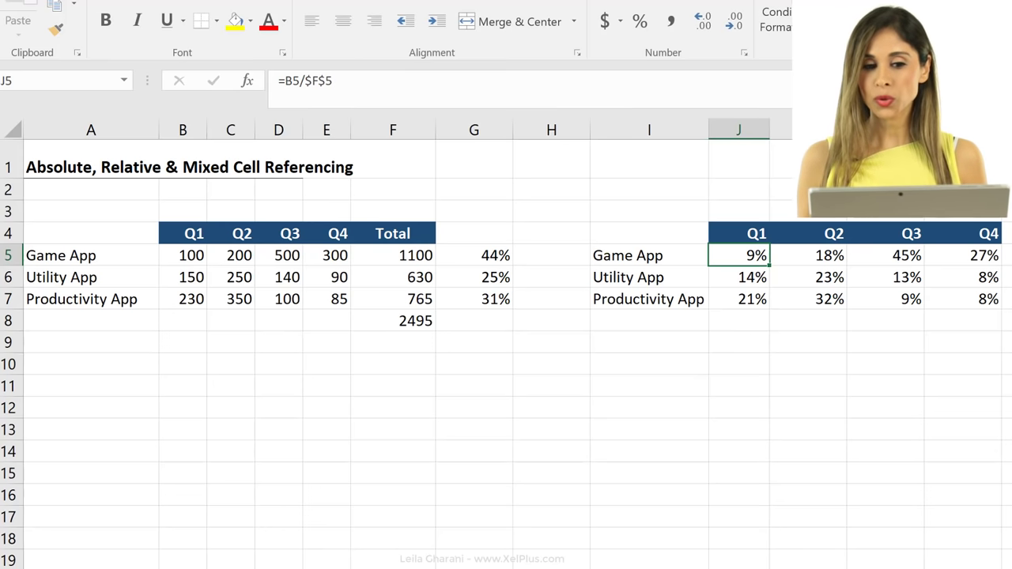
pyautogui.moveTo(937, 263)
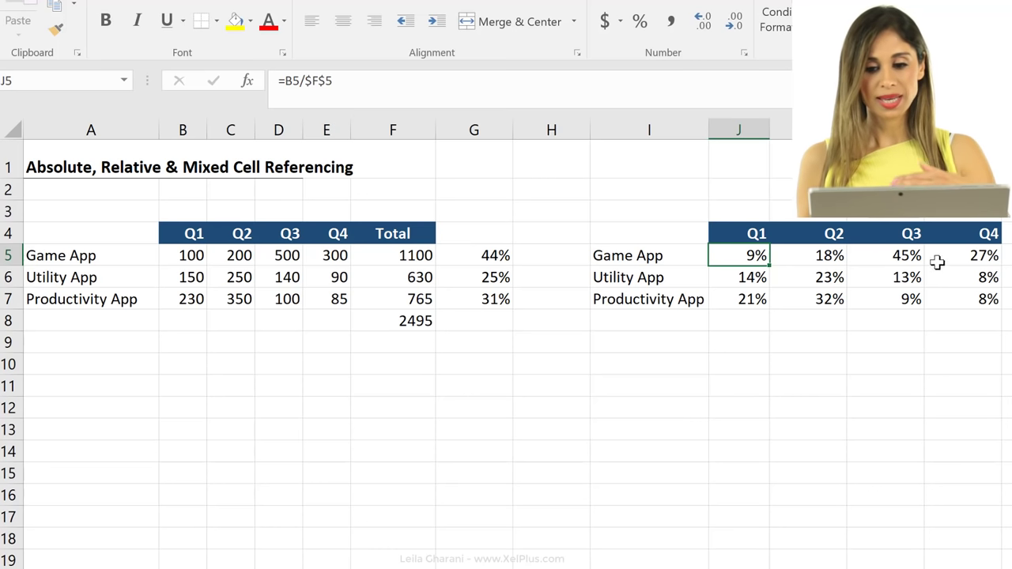
pyautogui.moveTo(955, 281)
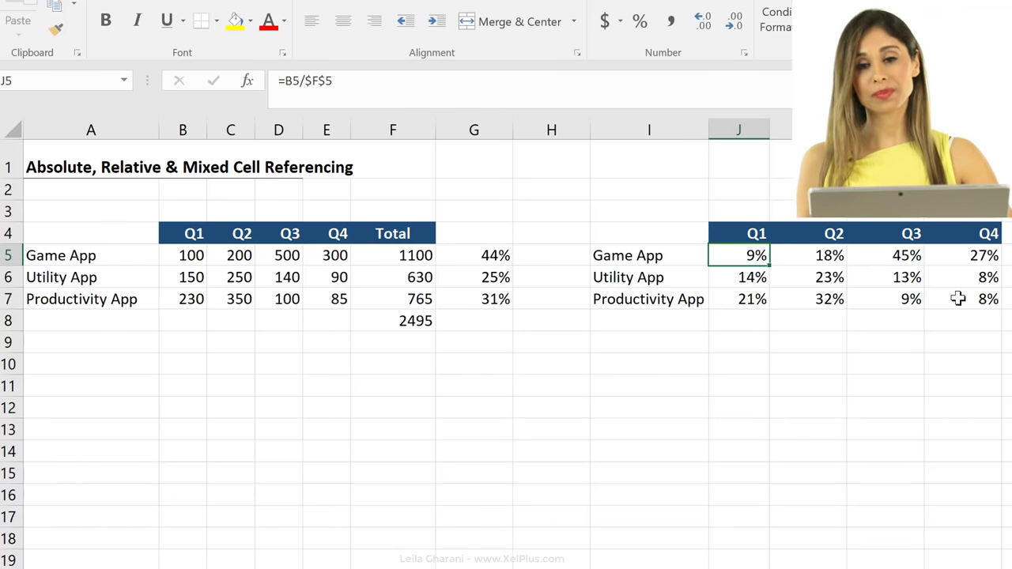
pyautogui.moveTo(934, 264)
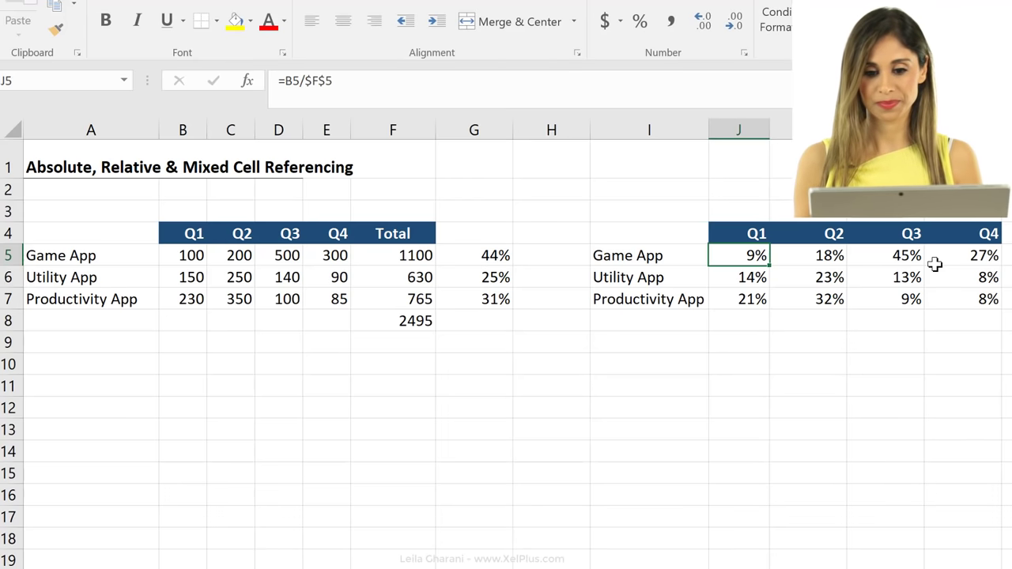
pyautogui.moveTo(947, 257)
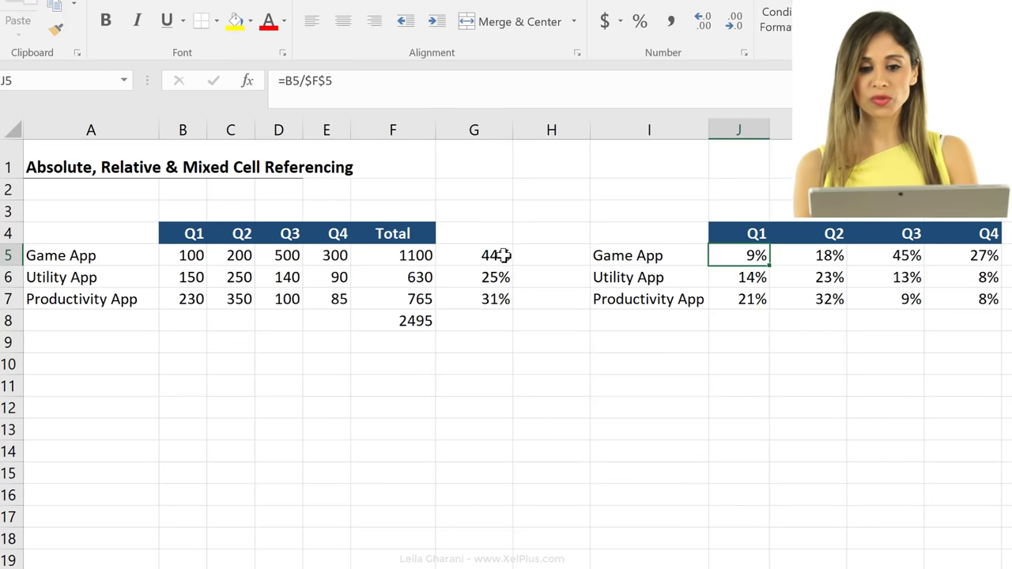
pyautogui.moveTo(395, 245)
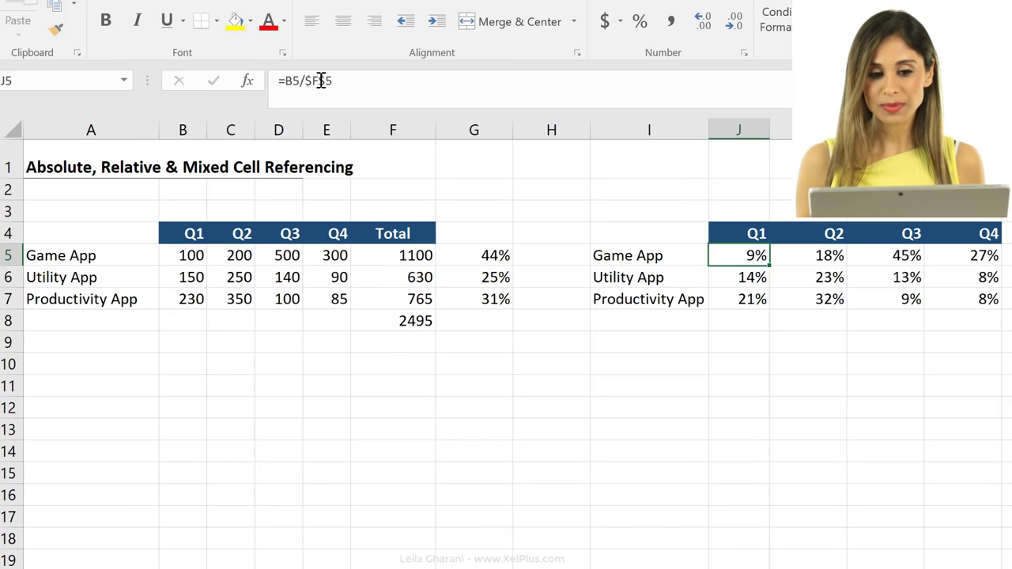
pyautogui.moveTo(309, 80)
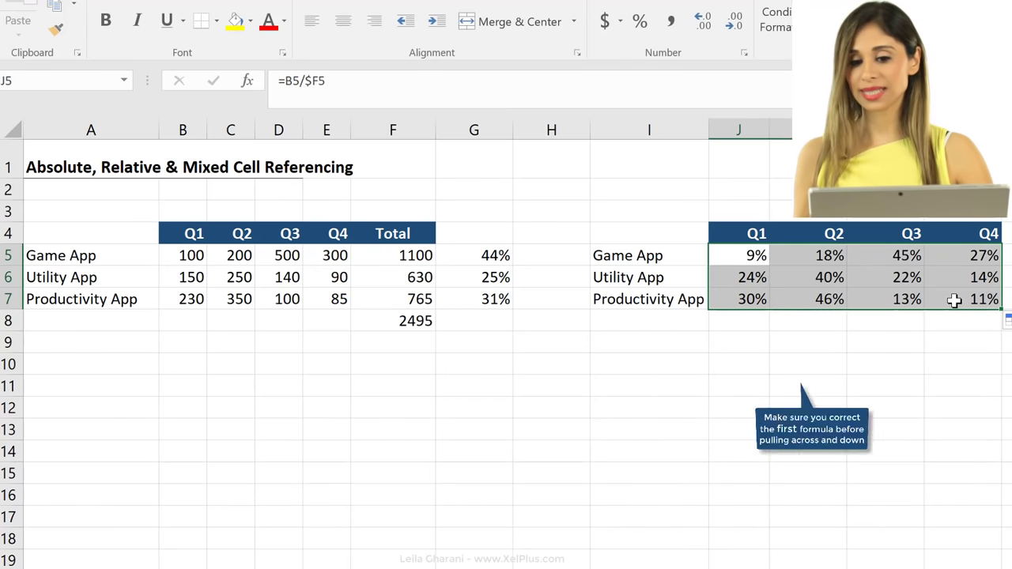
pyautogui.click(973, 299)
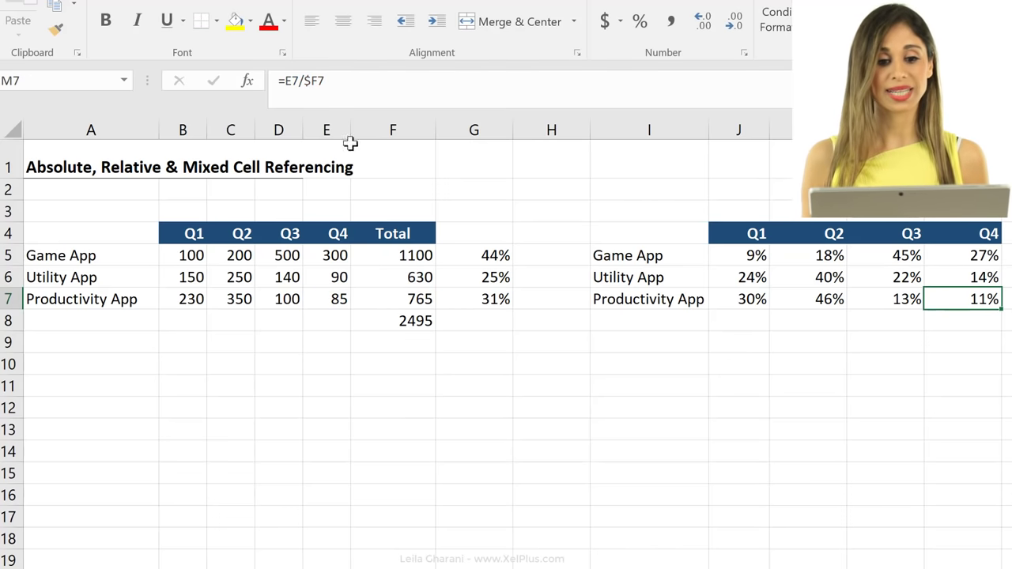
pyautogui.moveTo(325, 83)
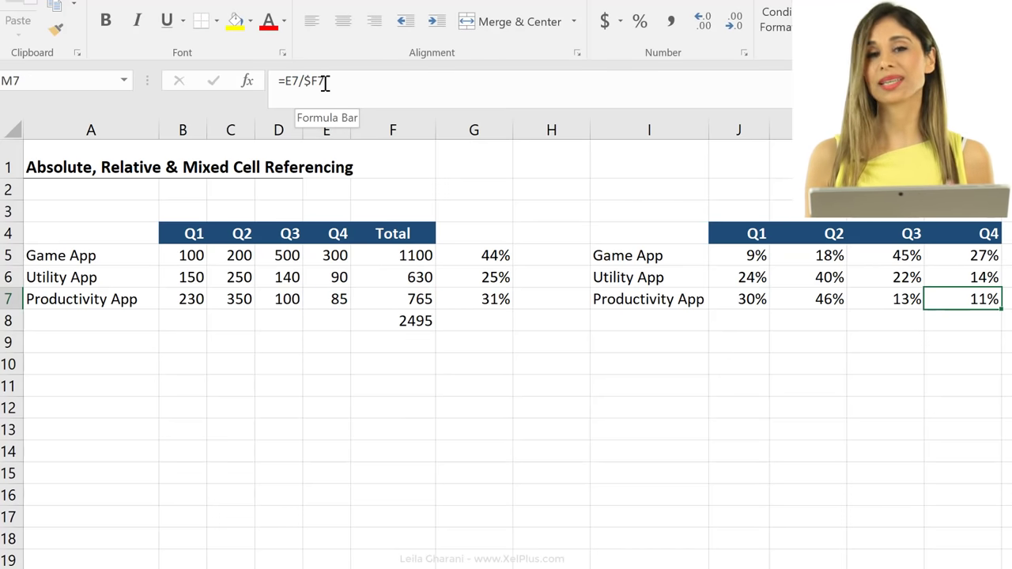
pyautogui.moveTo(339, 113)
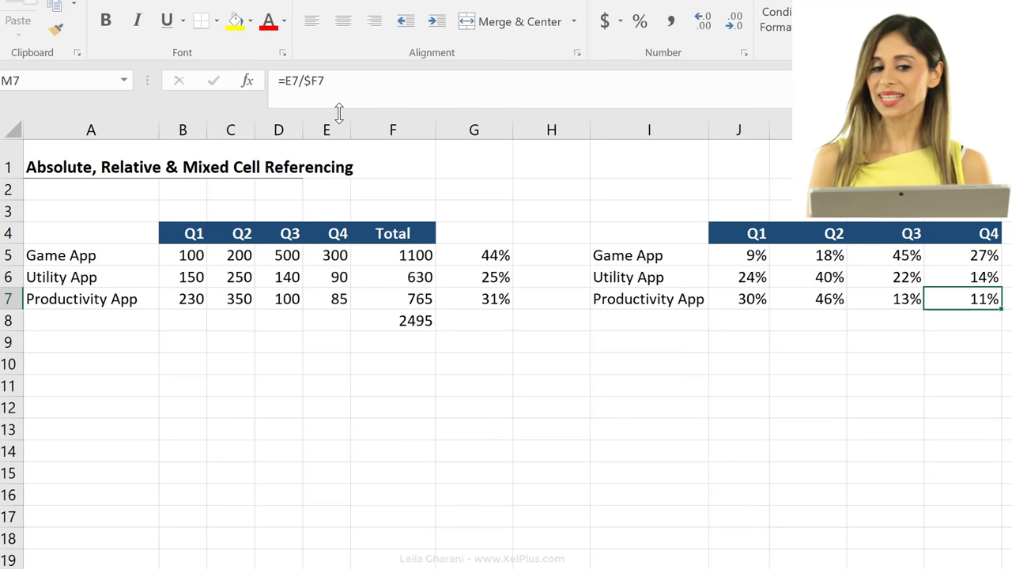